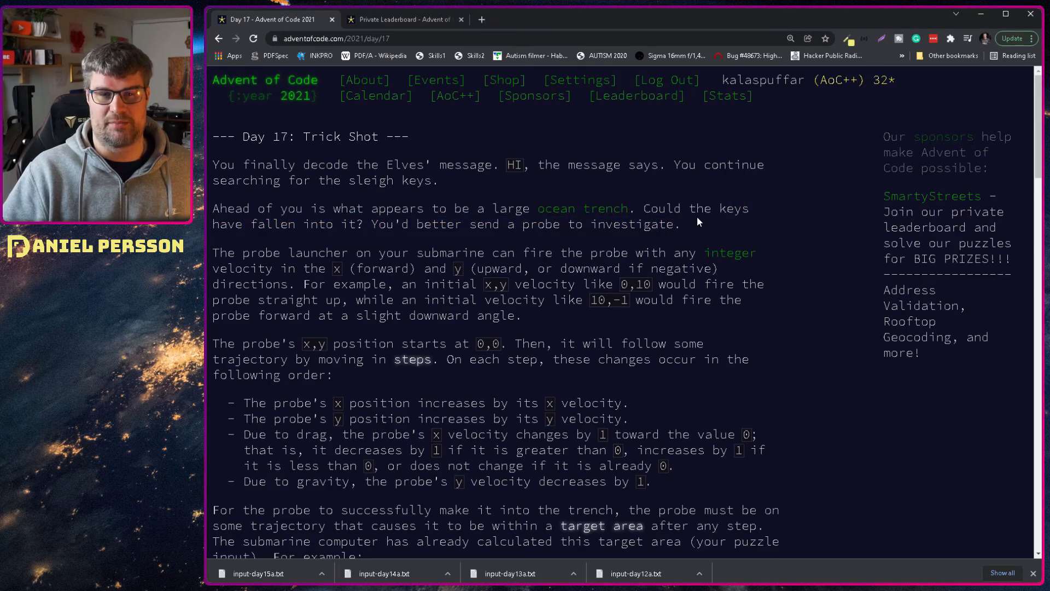
Step: Read the puzzle's probe launch, x-velocity drag and y-velocity gravity rules, highlighting as you go
left_click_drag(643, 208, 678, 224)
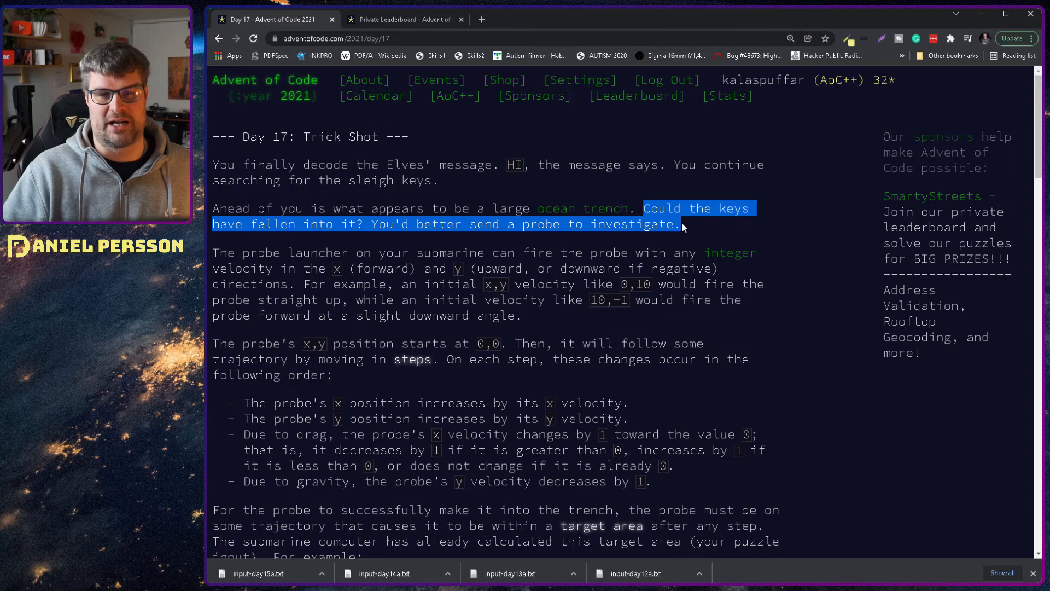
mouse_move(562, 322)
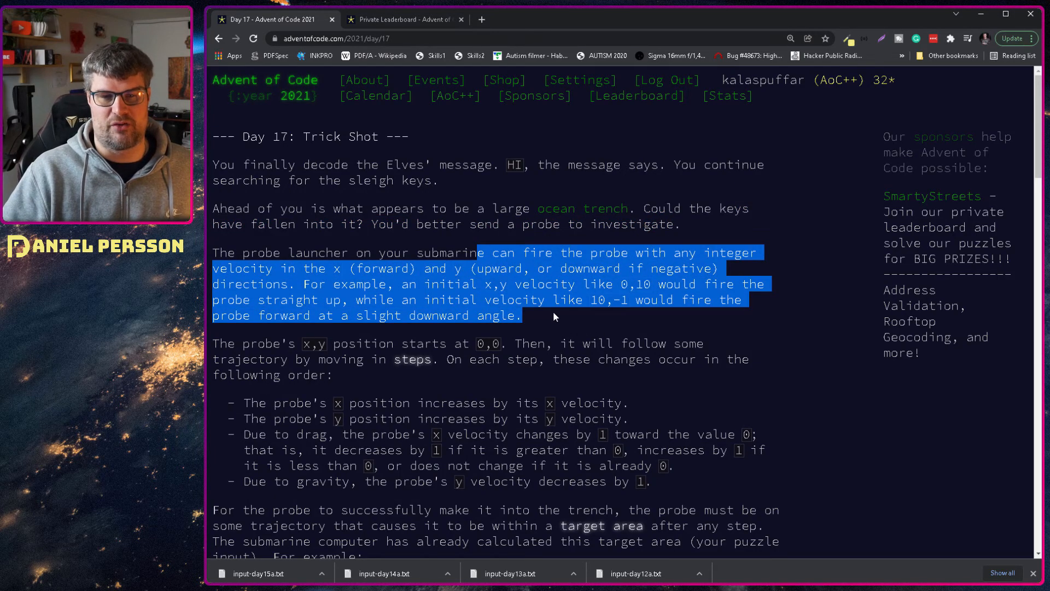
left_click(555, 315)
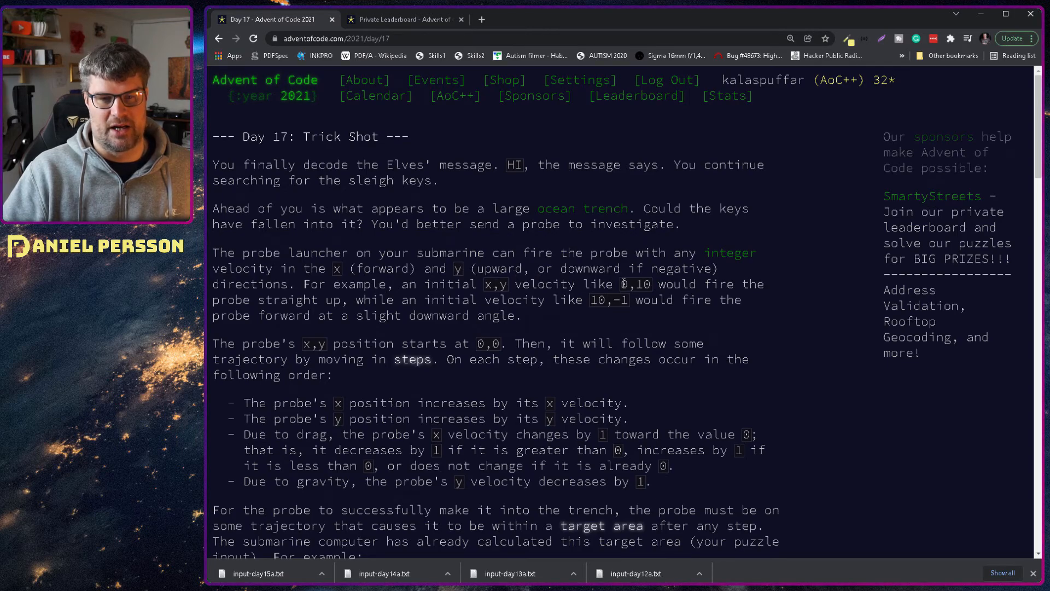
left_click_drag(621, 285, 733, 285)
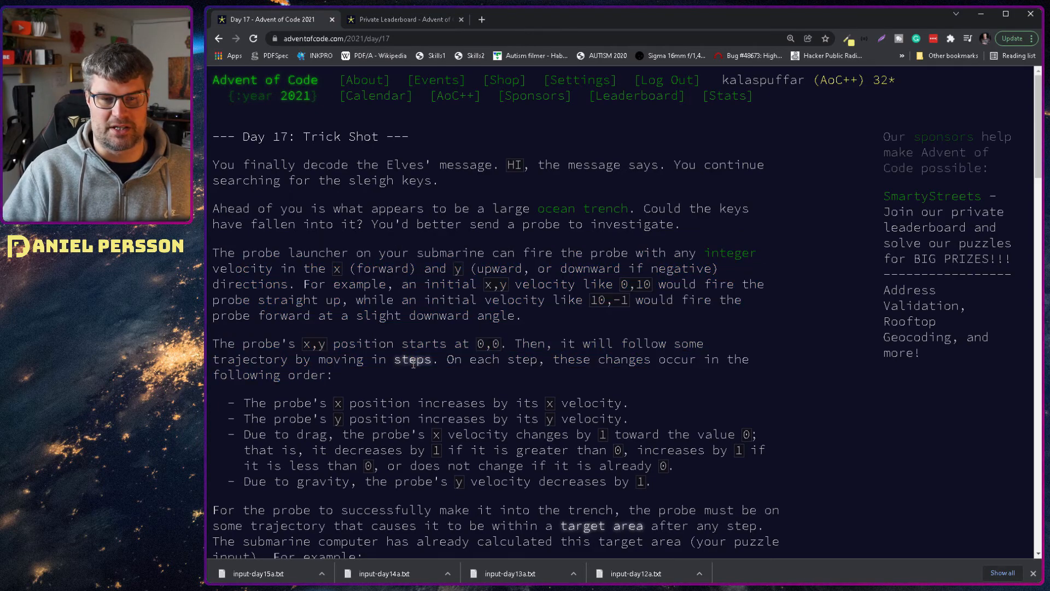
left_click_drag(517, 342, 551, 359)
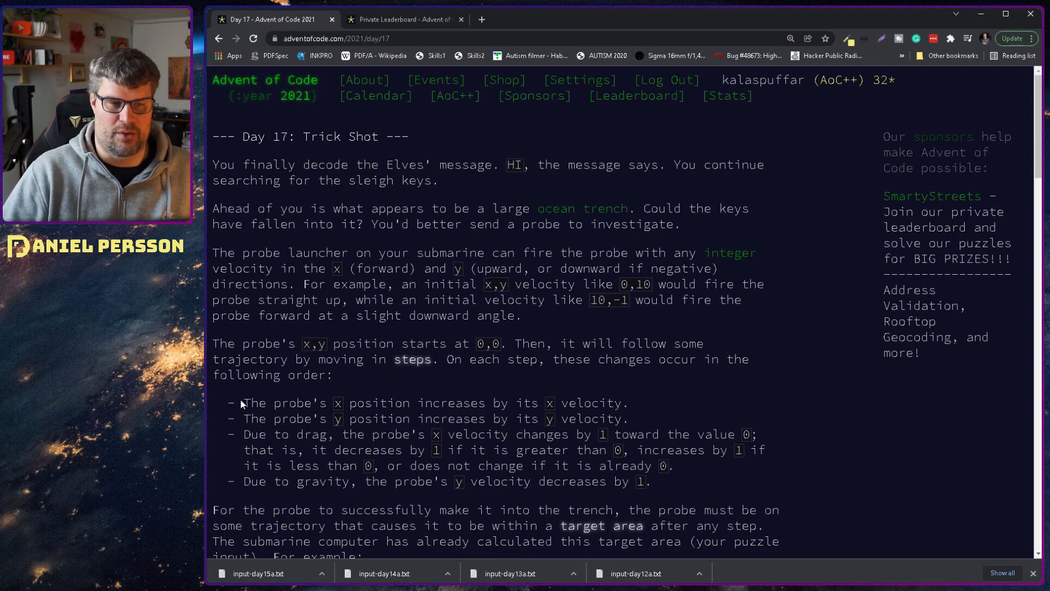
scroll("down", 3)
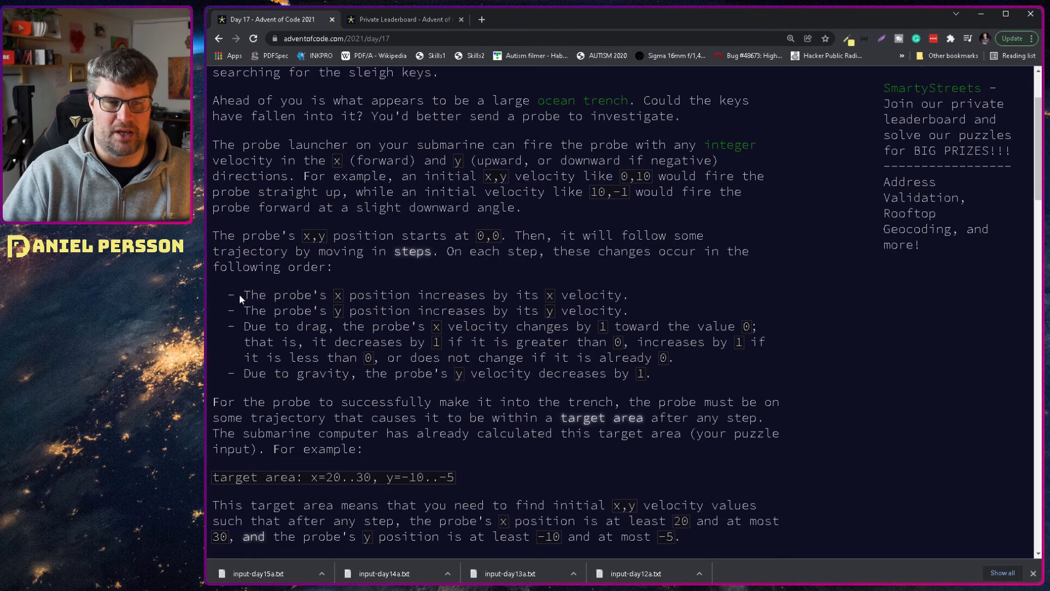
mouse_move(644, 309)
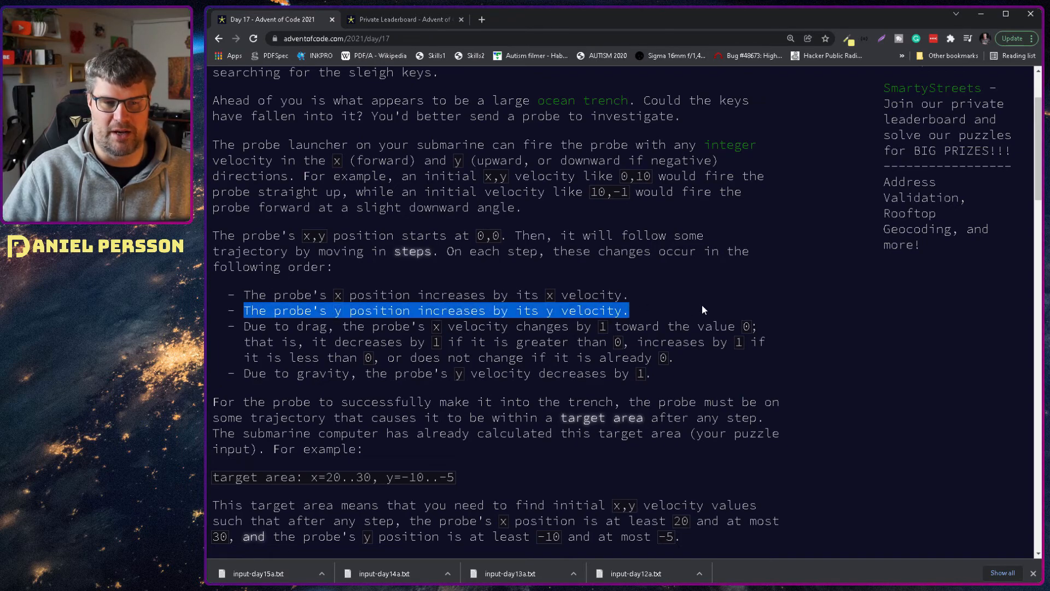
left_click(347, 319)
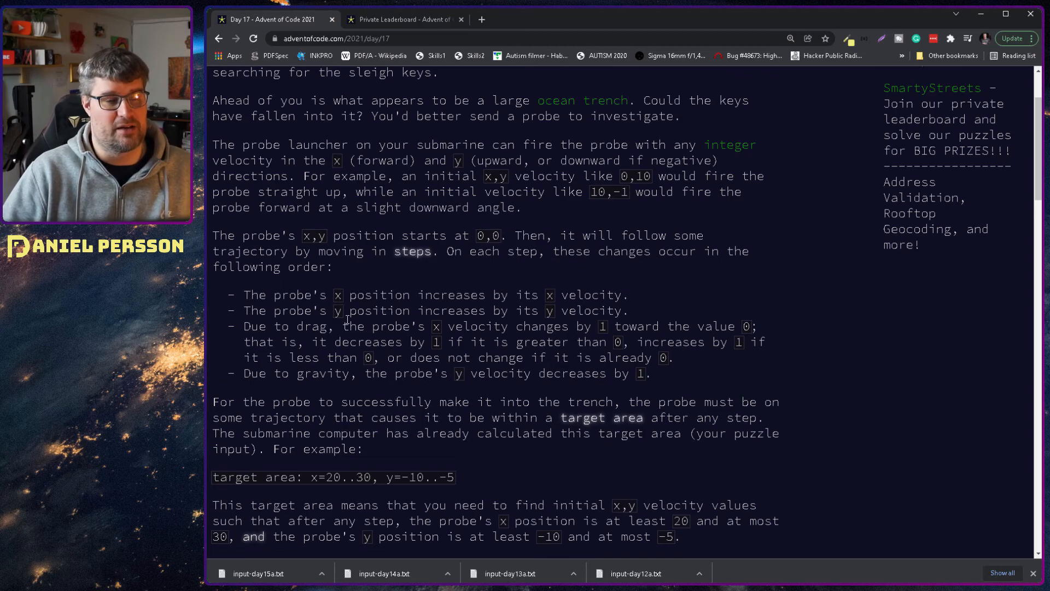
left_click_drag(244, 326, 420, 326)
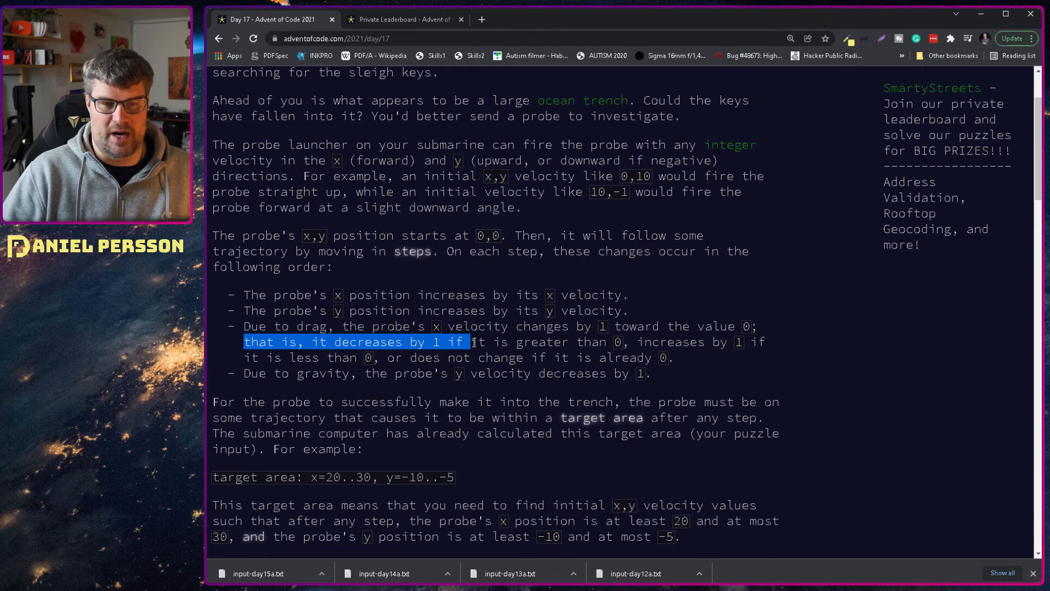
left_click_drag(472, 343, 630, 343)
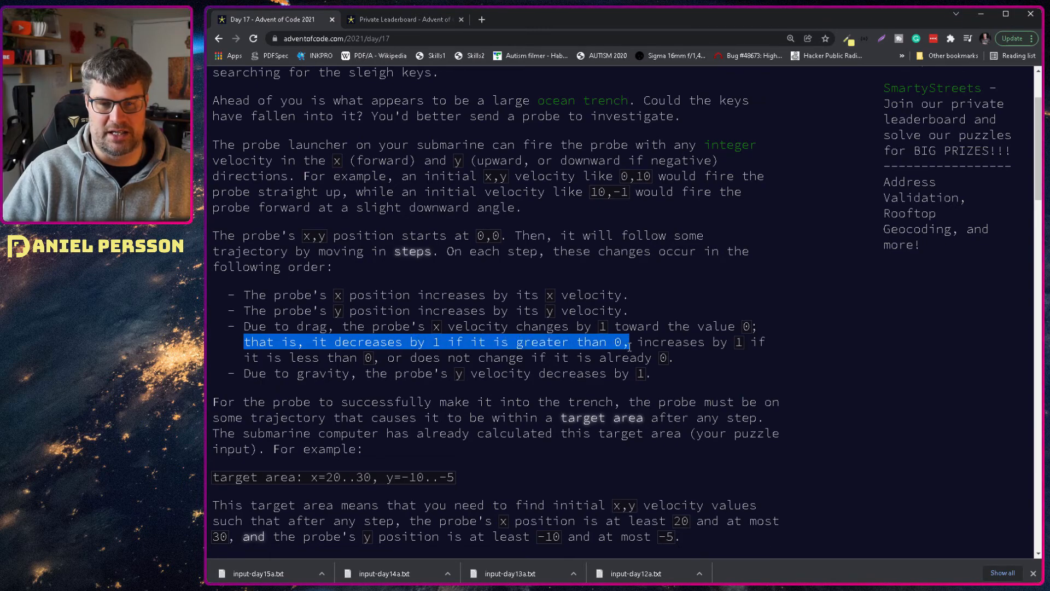
left_click(715, 366)
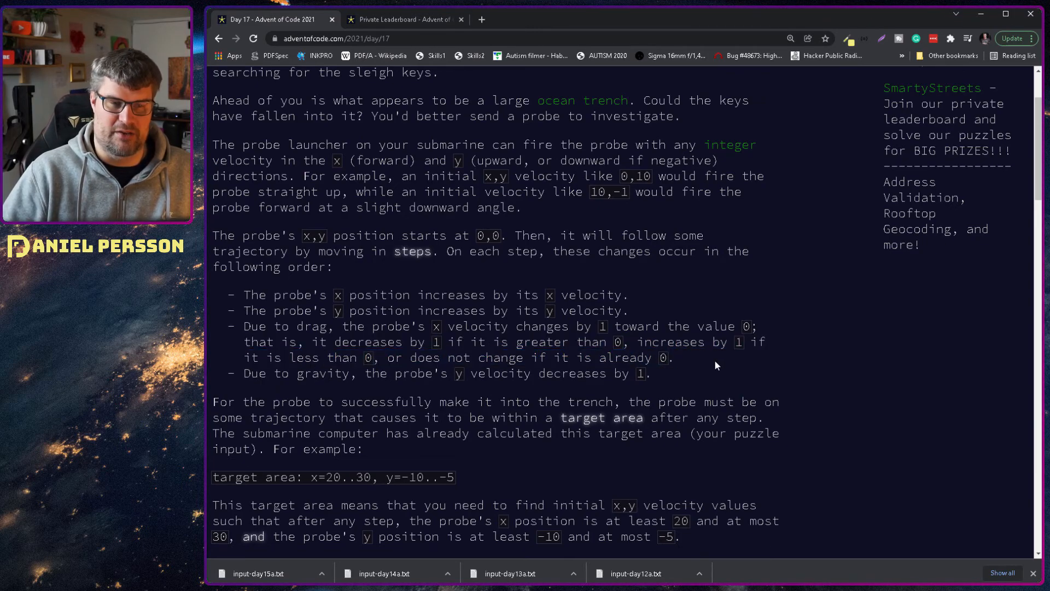
left_click_drag(244, 374, 312, 373)
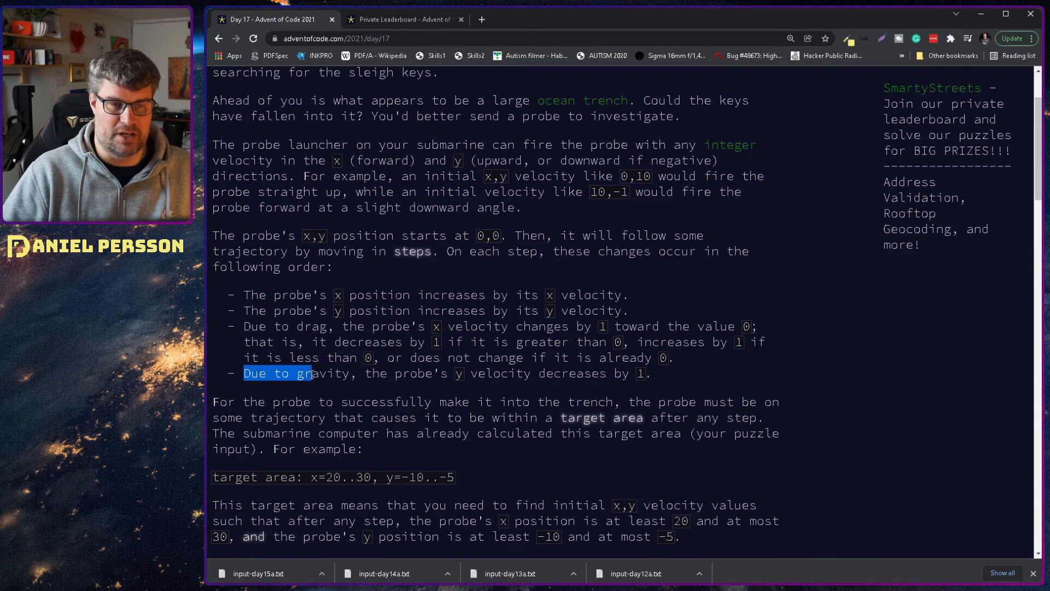
left_click_drag(310, 373, 543, 402)
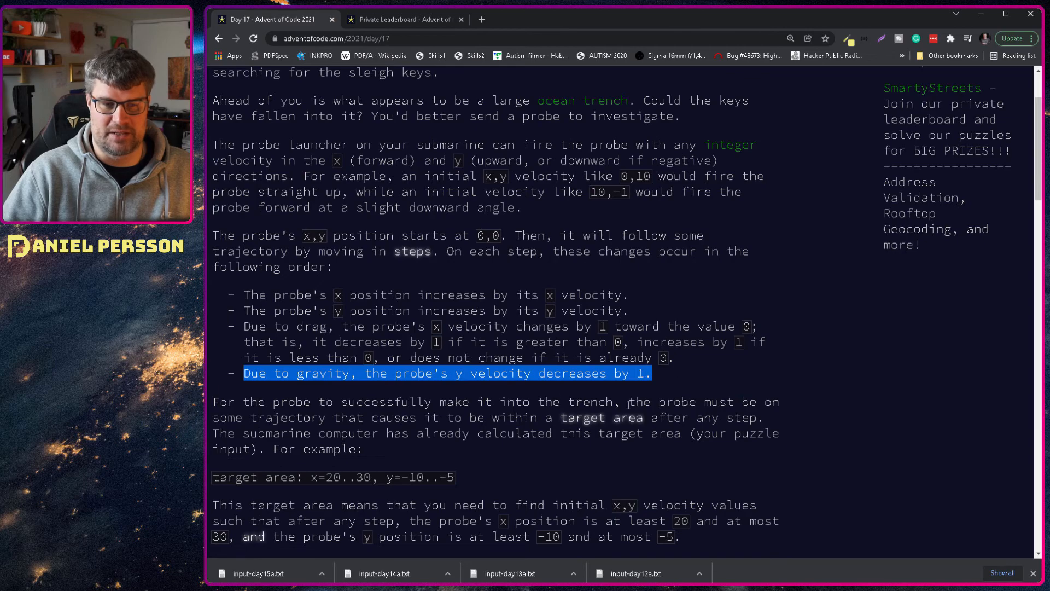
Step: Read the target-area requirement and the example trajectories for velocities 7,2 and 6,3
scroll("down", 3)
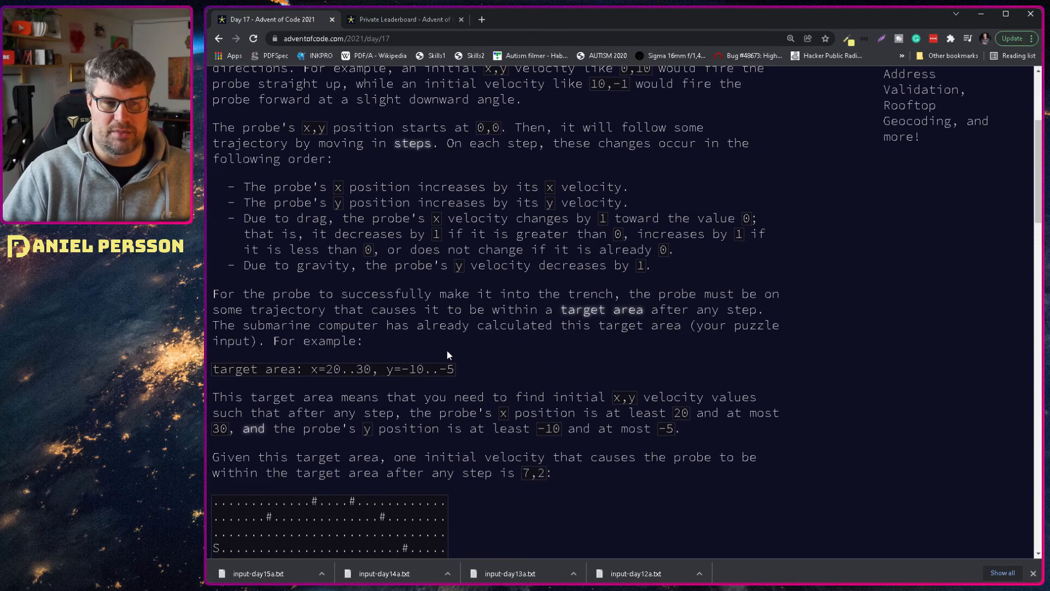
left_click_drag(333, 308, 350, 325)
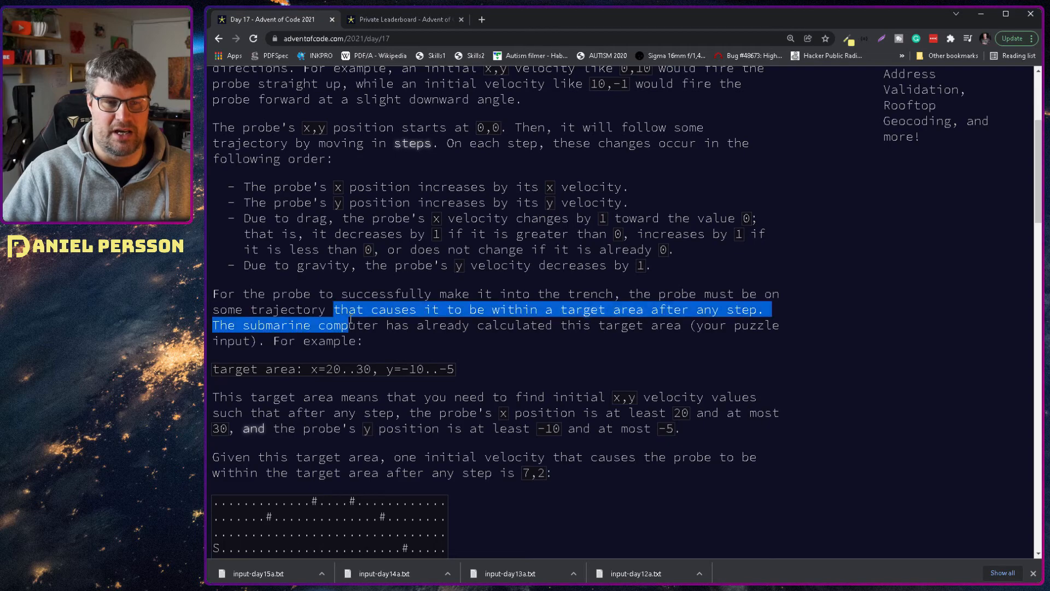
left_click_drag(351, 325, 363, 342)
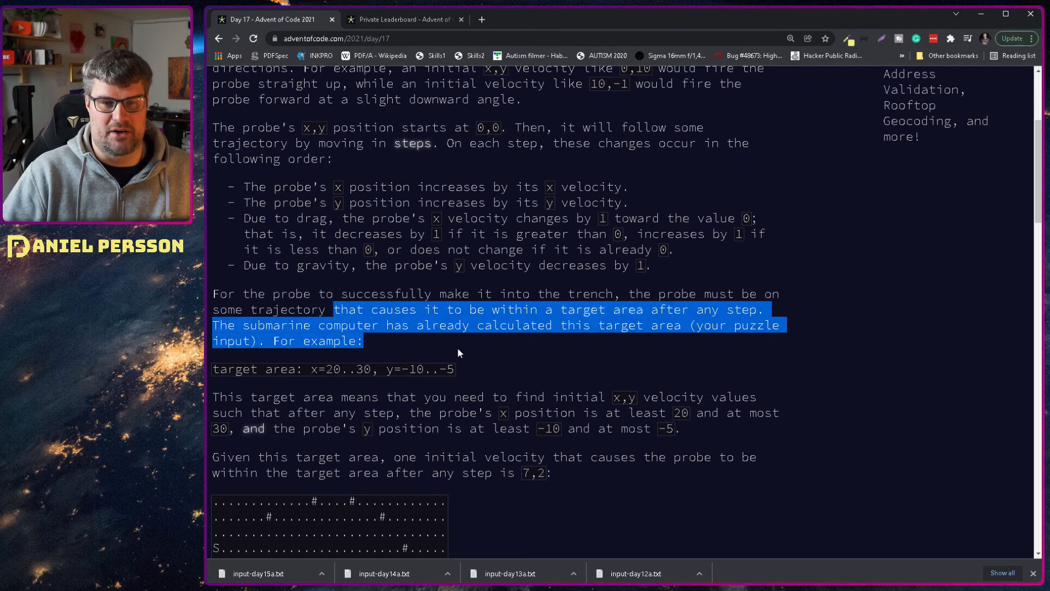
left_click(460, 353)
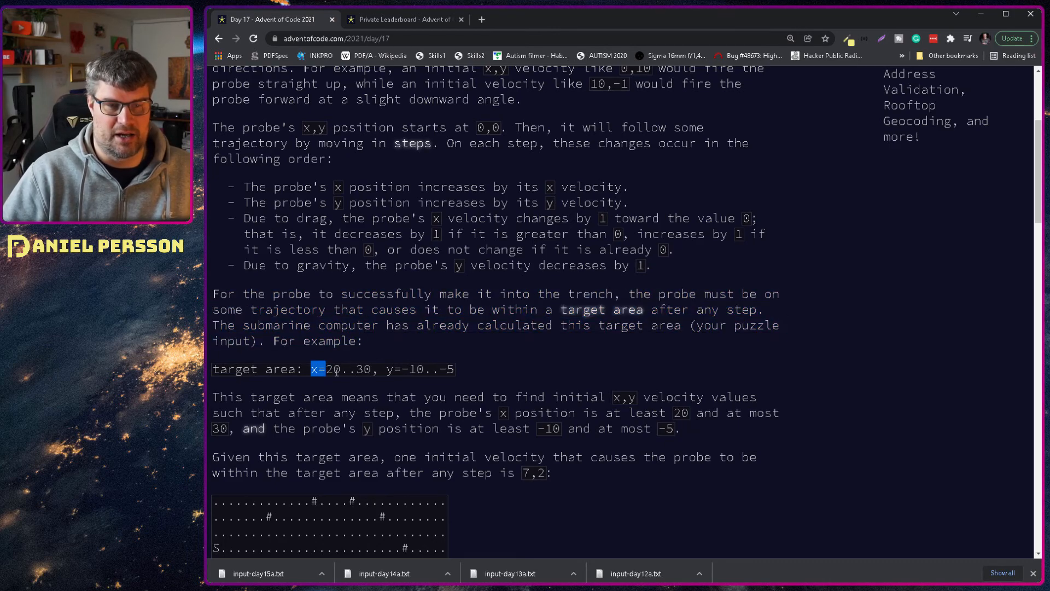
left_click(466, 375)
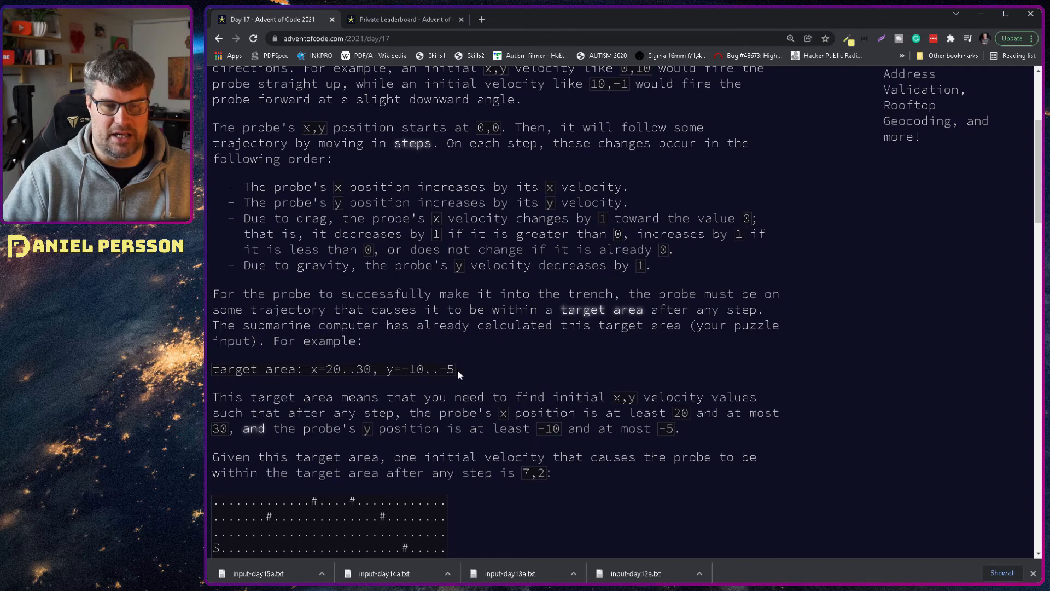
left_click_drag(213, 396, 387, 412)
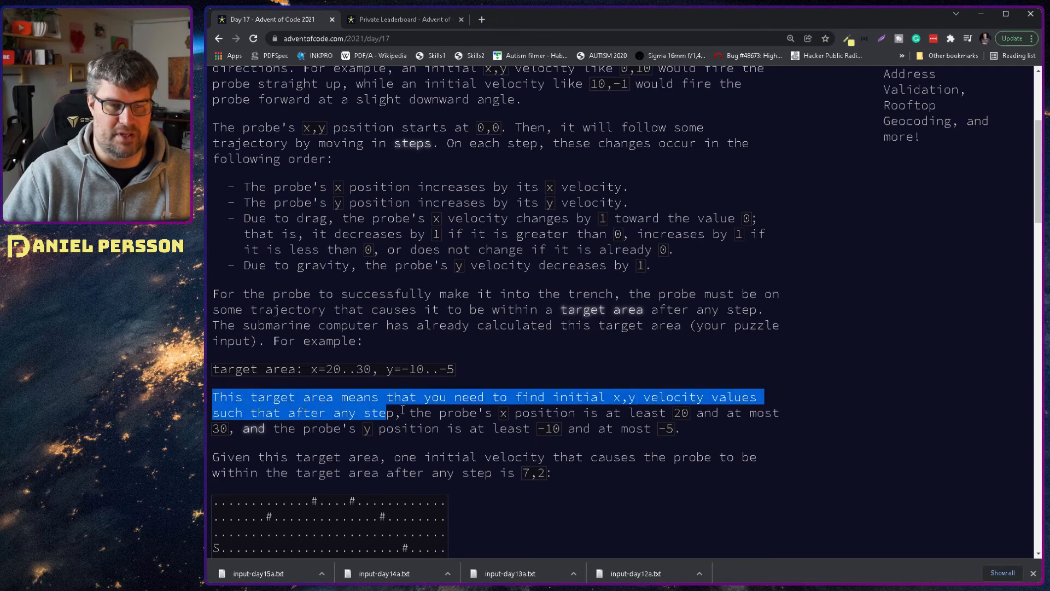
scroll("down", 3)
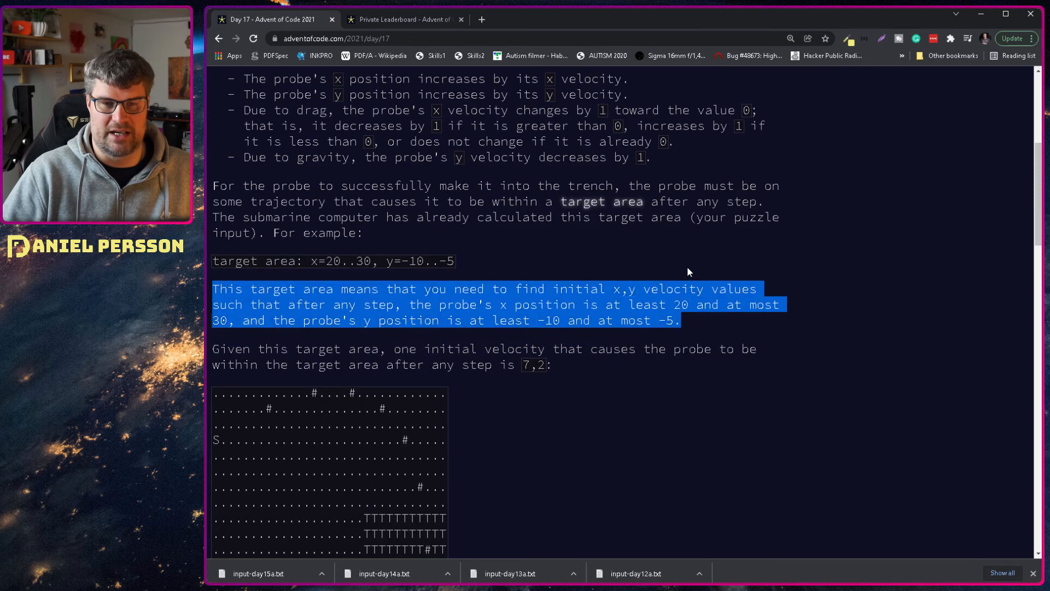
mouse_move(722, 258)
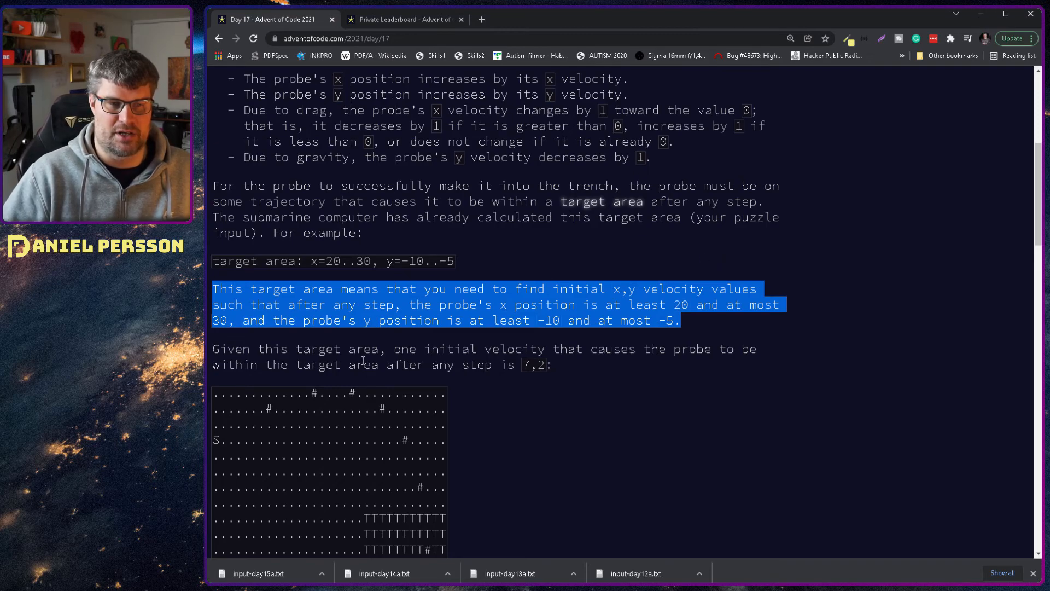
mouse_move(415, 345)
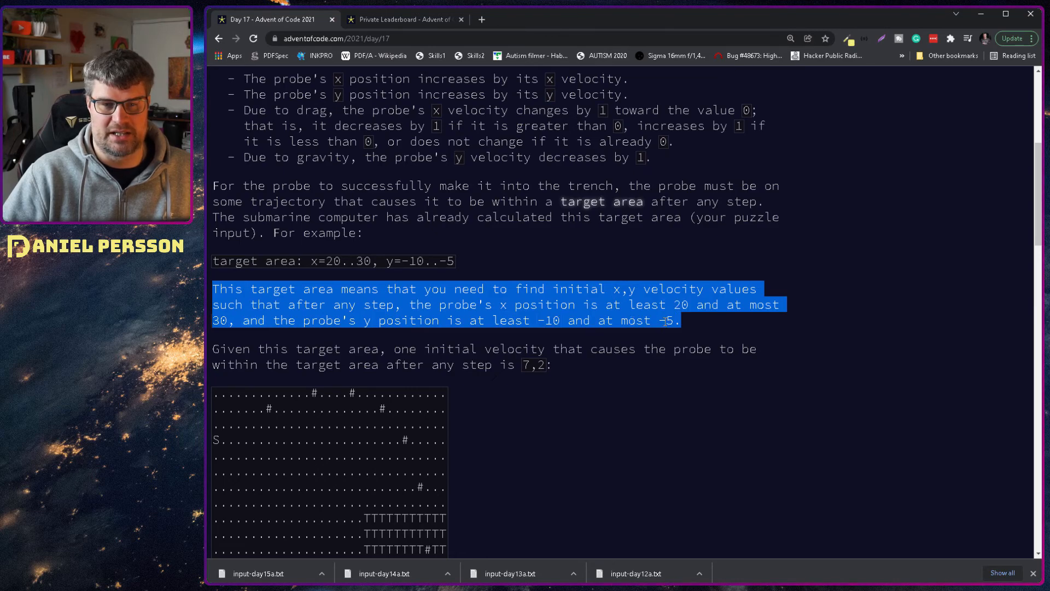
left_click(701, 306)
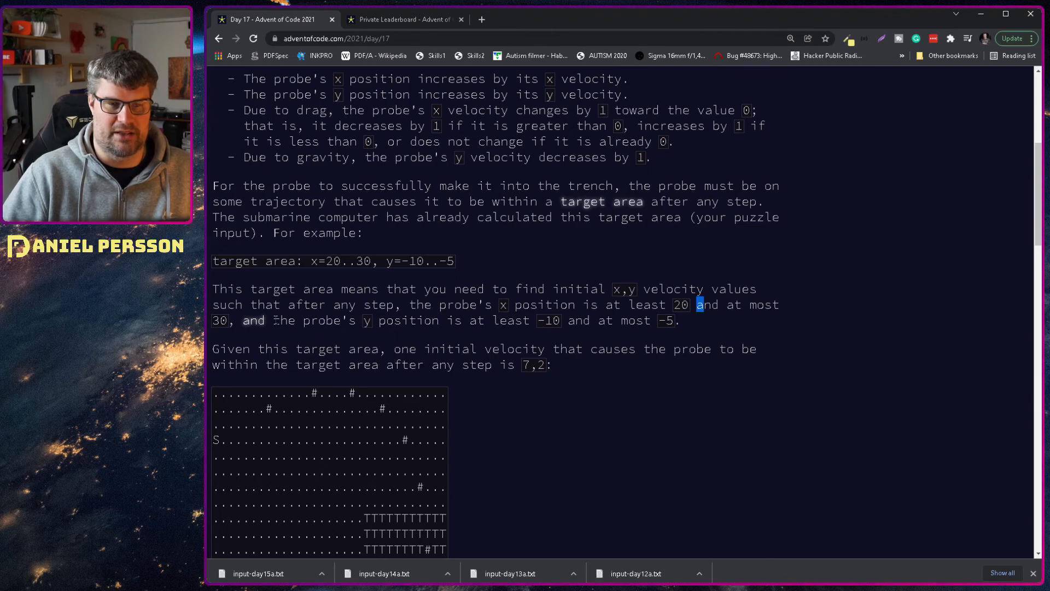
mouse_move(498, 339)
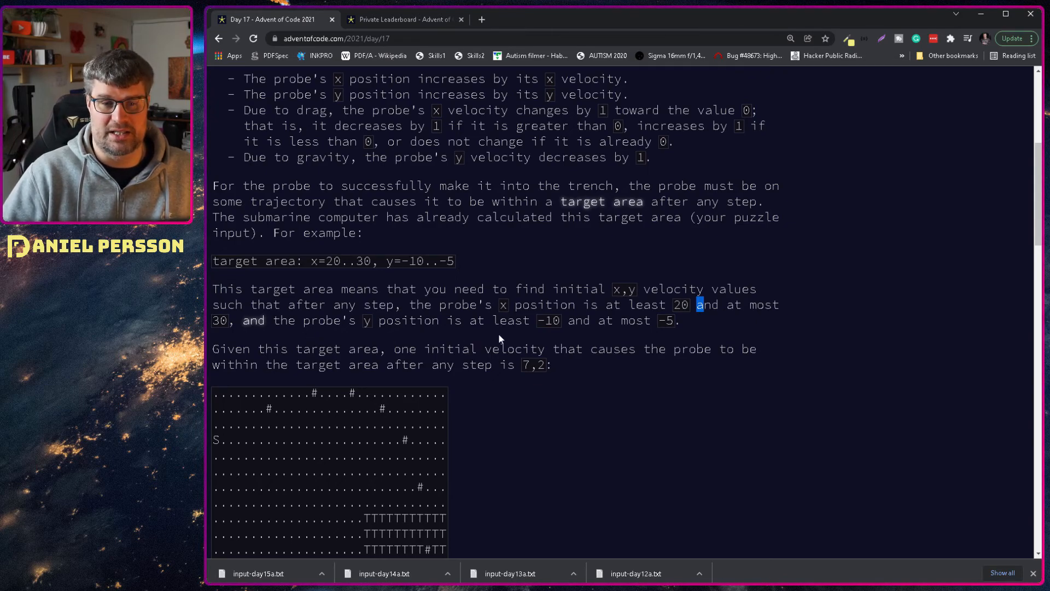
mouse_move(706, 322)
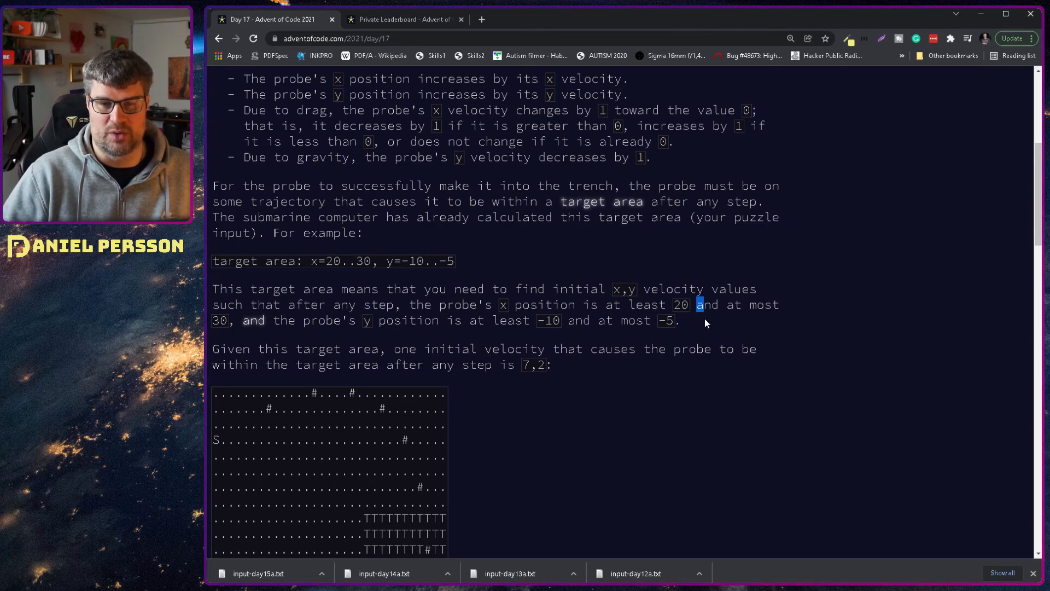
left_click_drag(697, 305, 562, 377)
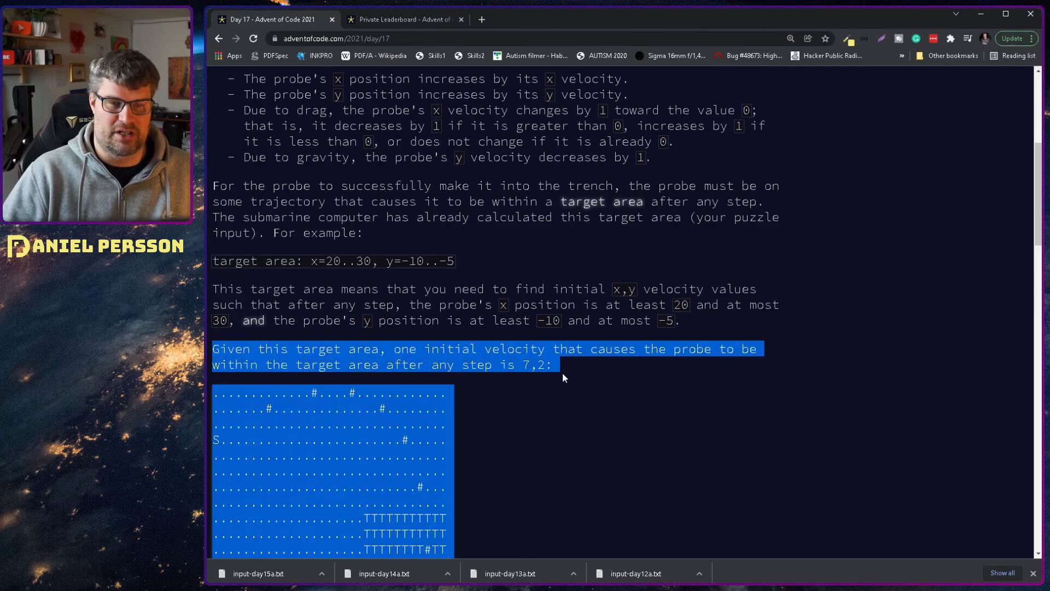
left_click(582, 369)
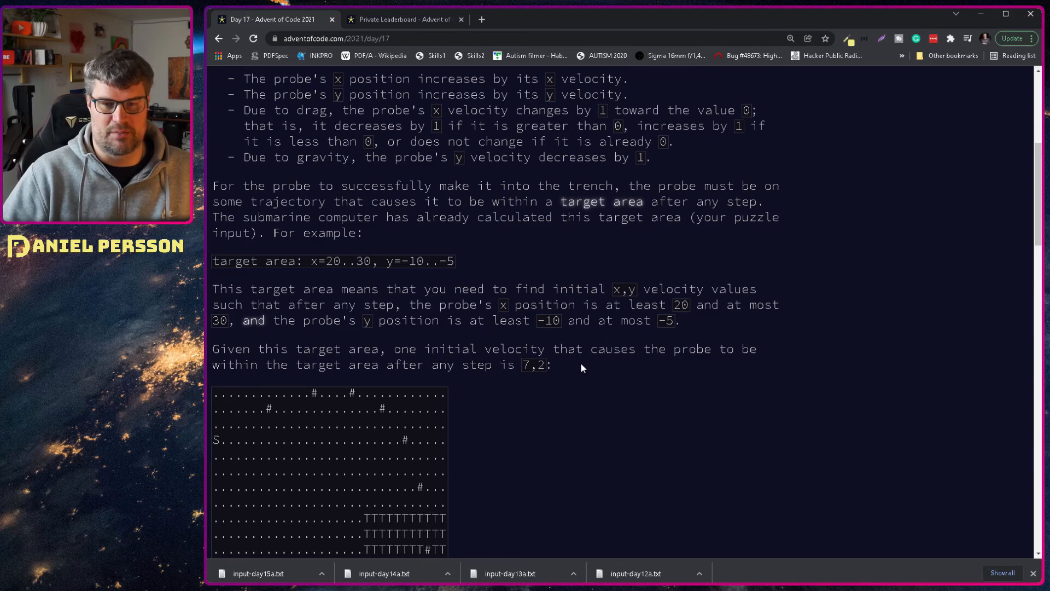
left_click_drag(256, 348, 551, 366)
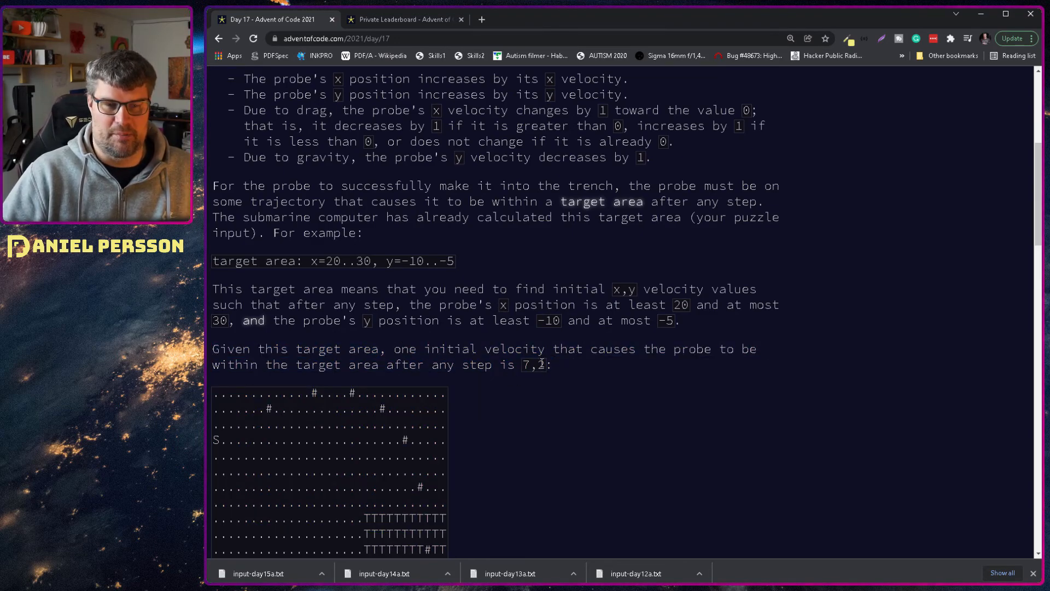
scroll("down", 3)
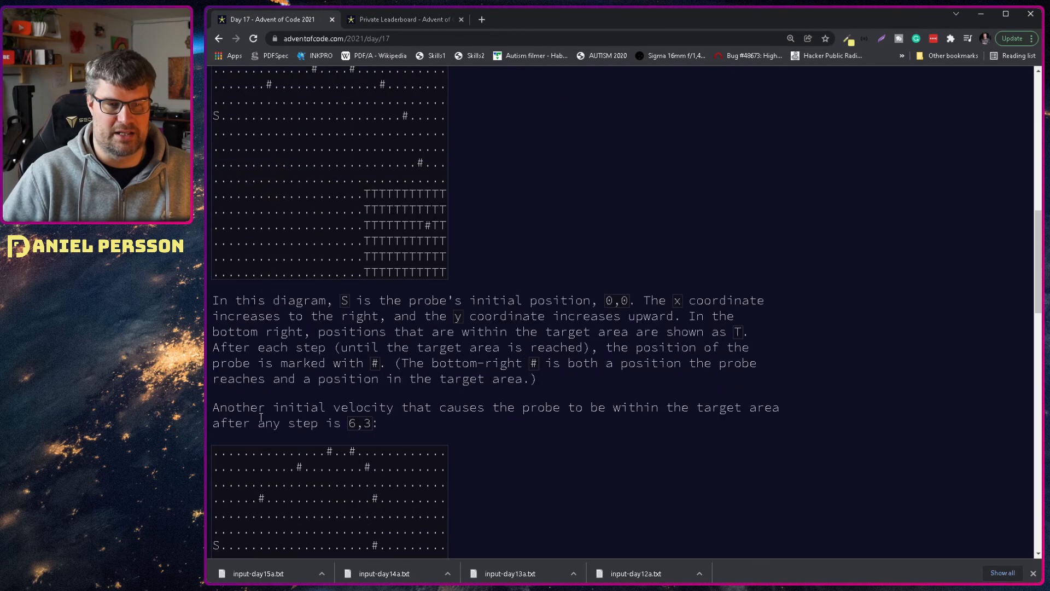
left_click_drag(212, 300, 536, 379)
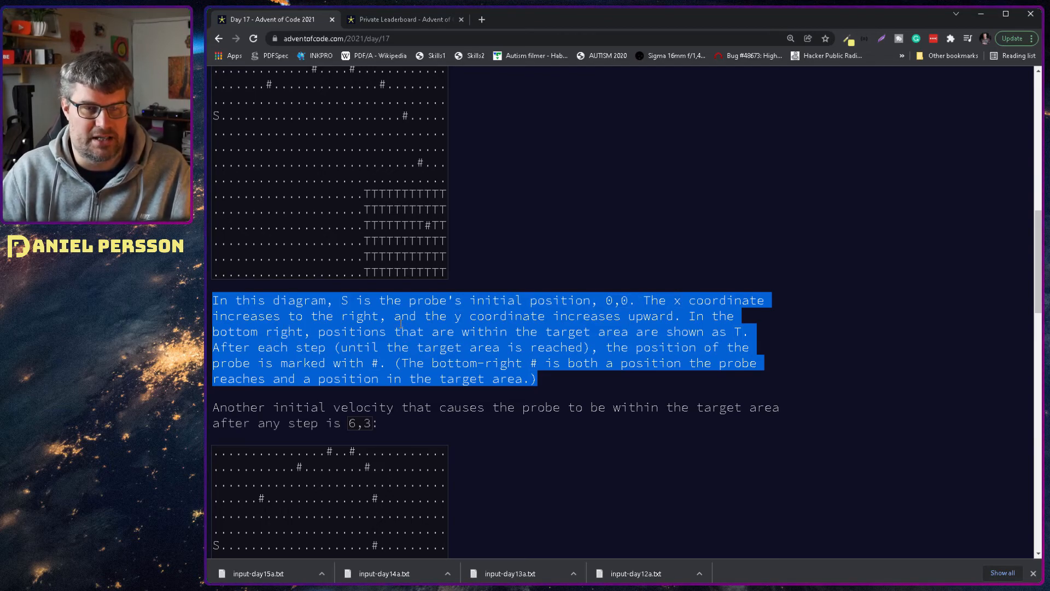
mouse_move(641, 384)
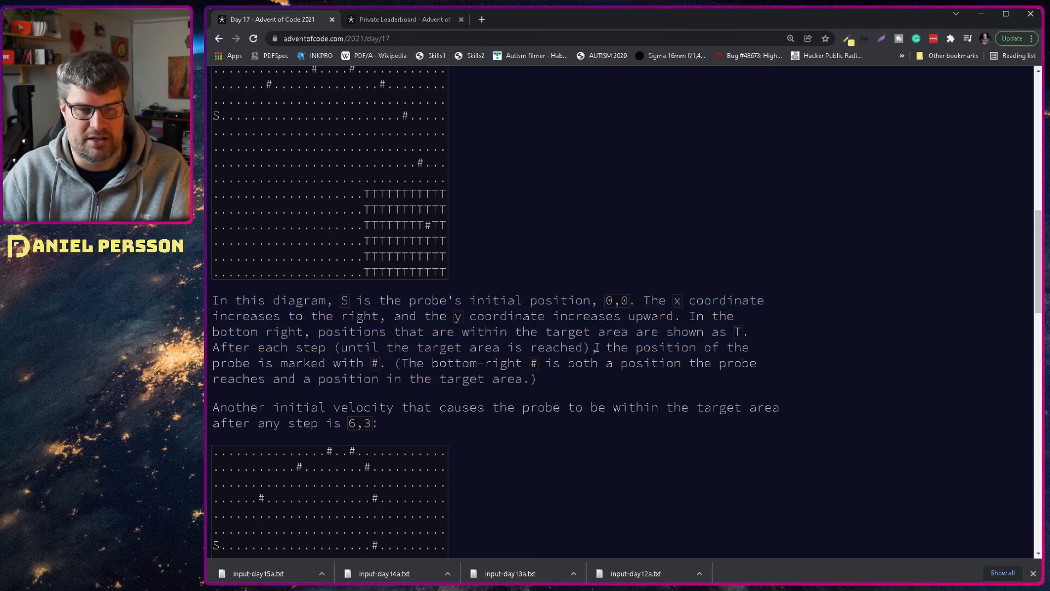
left_click_drag(594, 347, 536, 379)
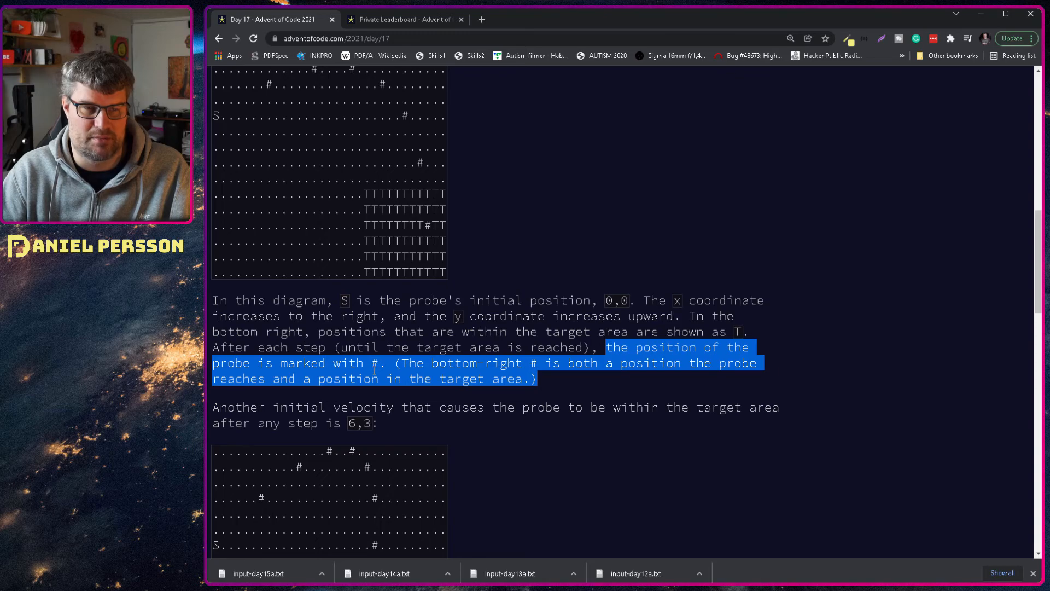
scroll("up", 3)
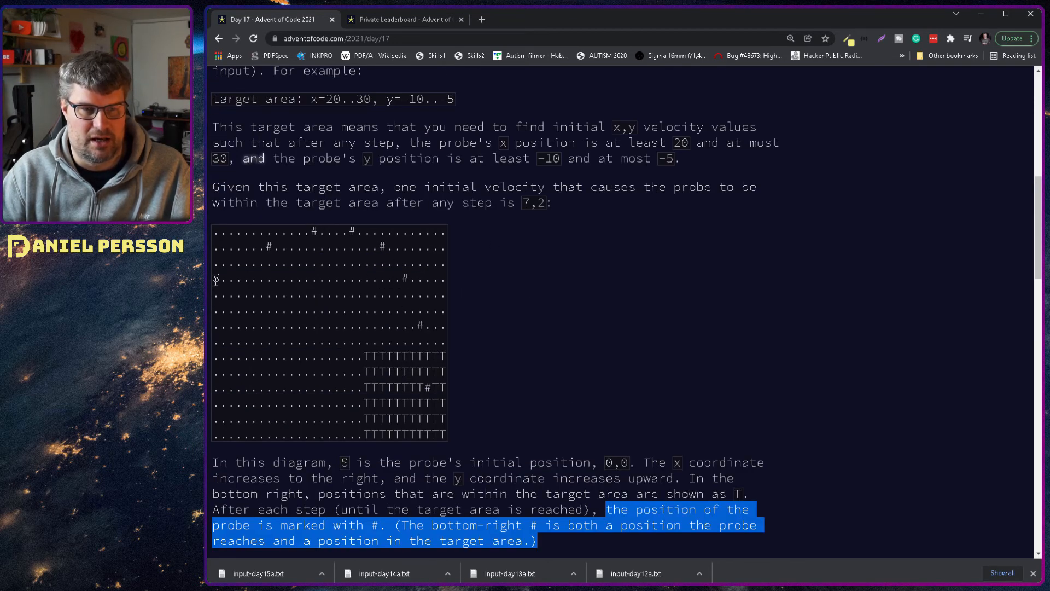
scroll("down", 3)
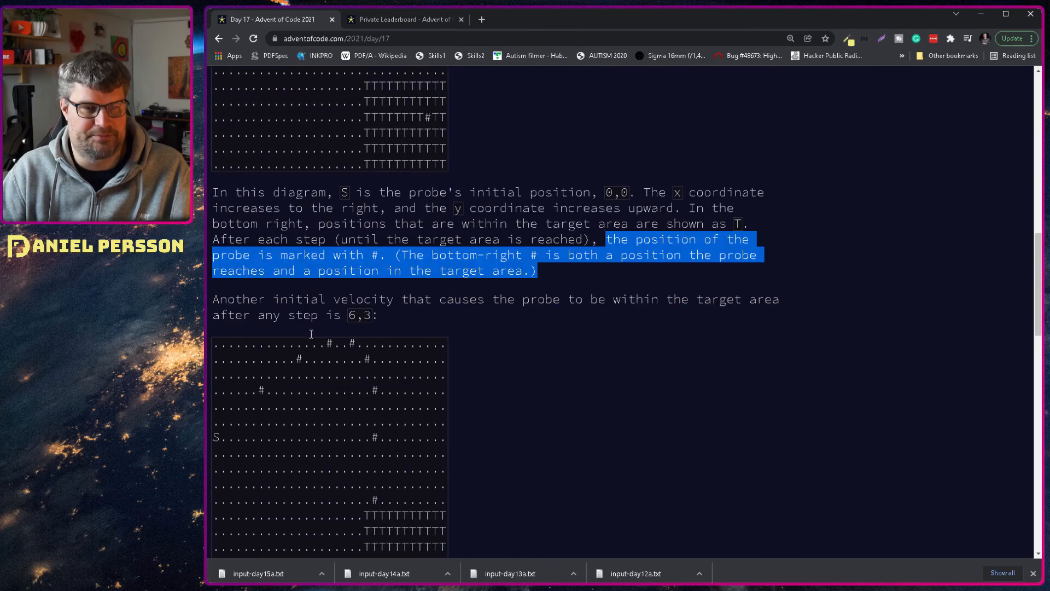
left_click(417, 328)
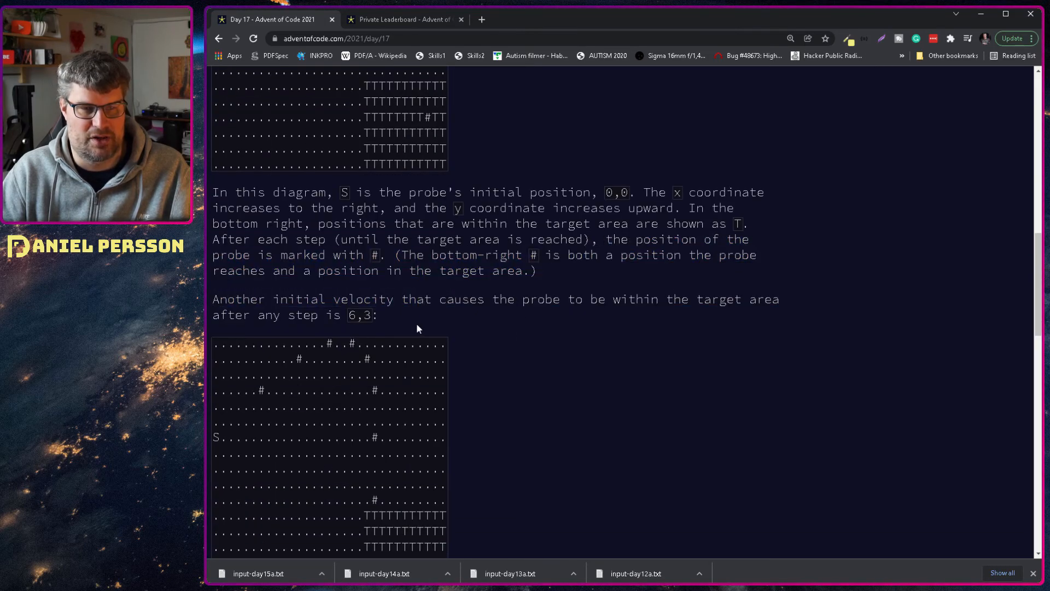
left_click_drag(212, 299, 378, 315)
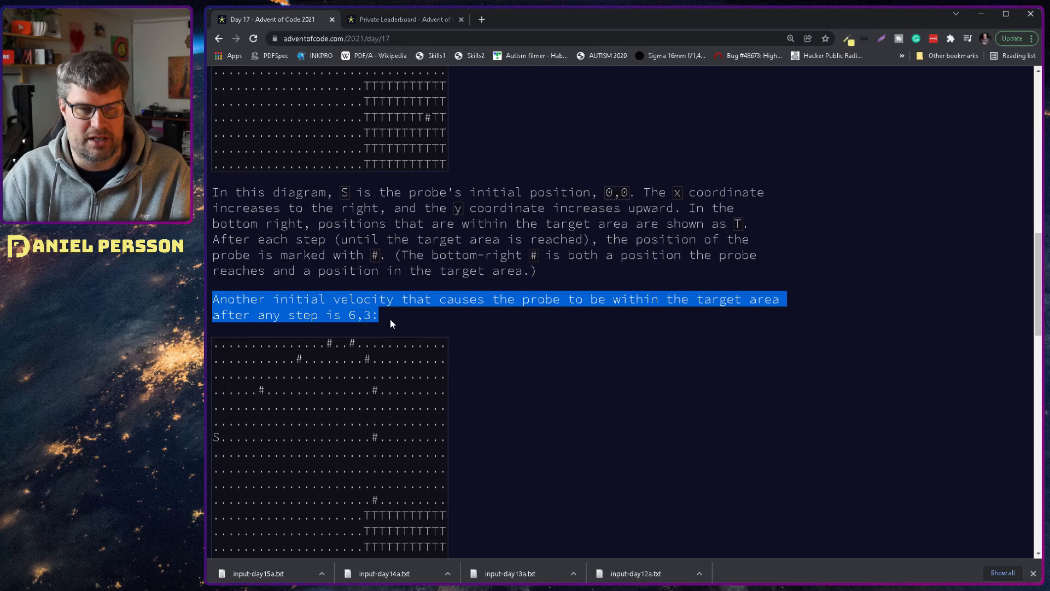
Step: Read the remaining examples, the overshoot note and the part-one question about highest Y
scroll("down", 3)
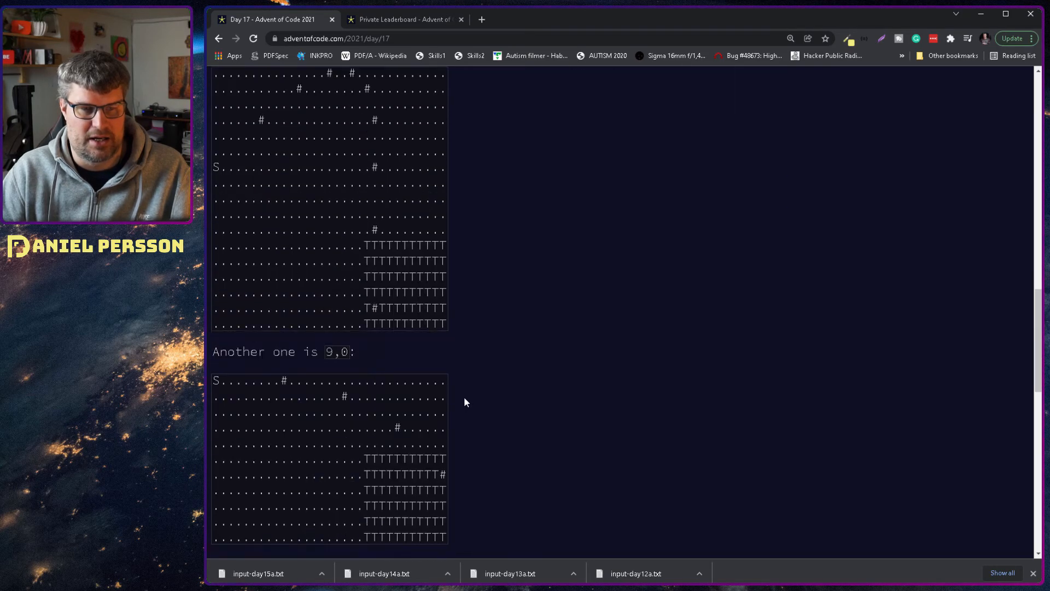
scroll("down", 3)
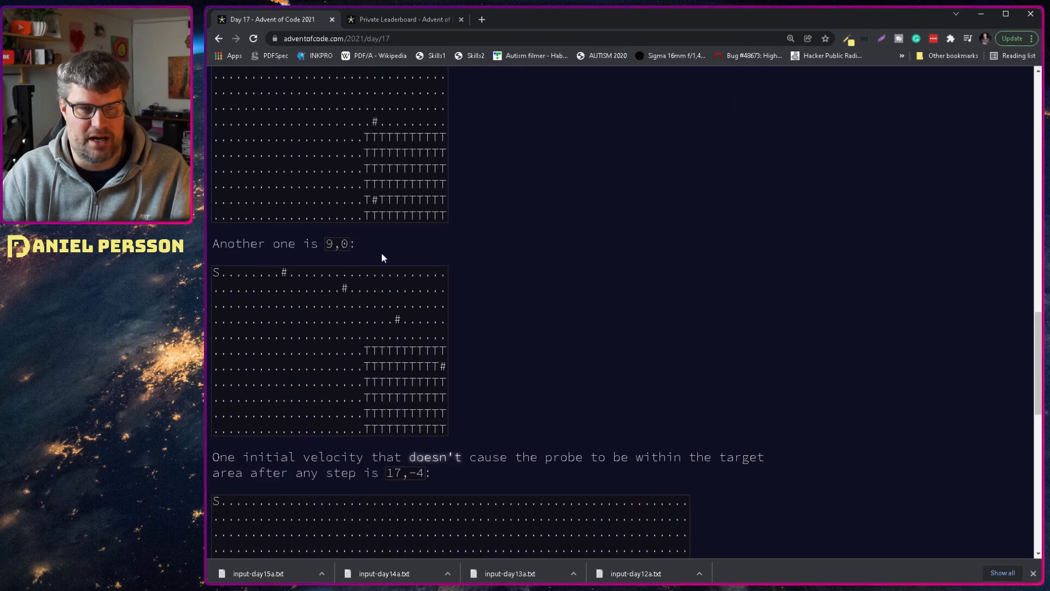
scroll("down", 3)
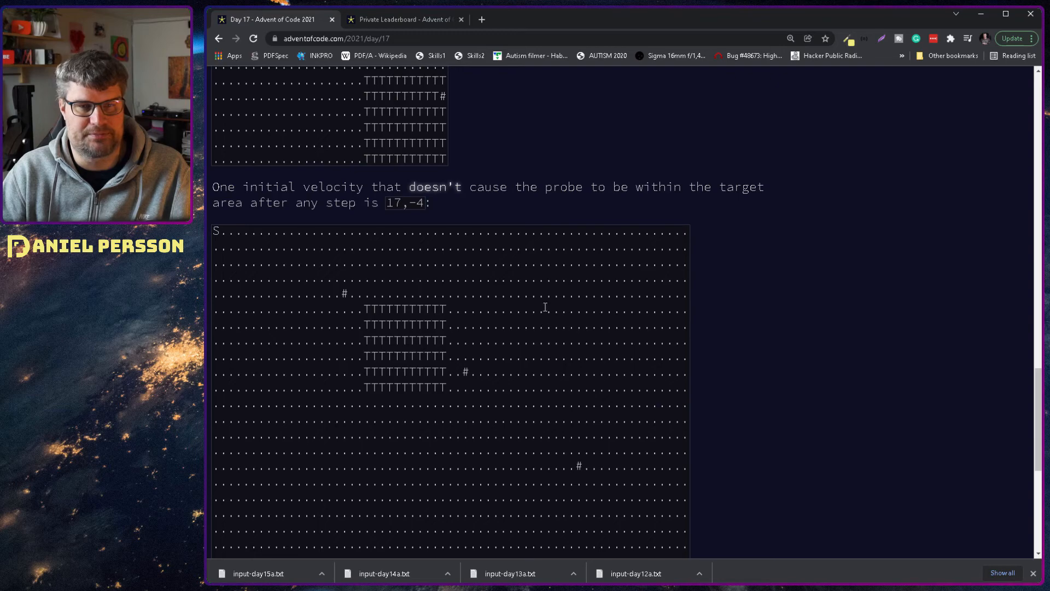
scroll("down", 3)
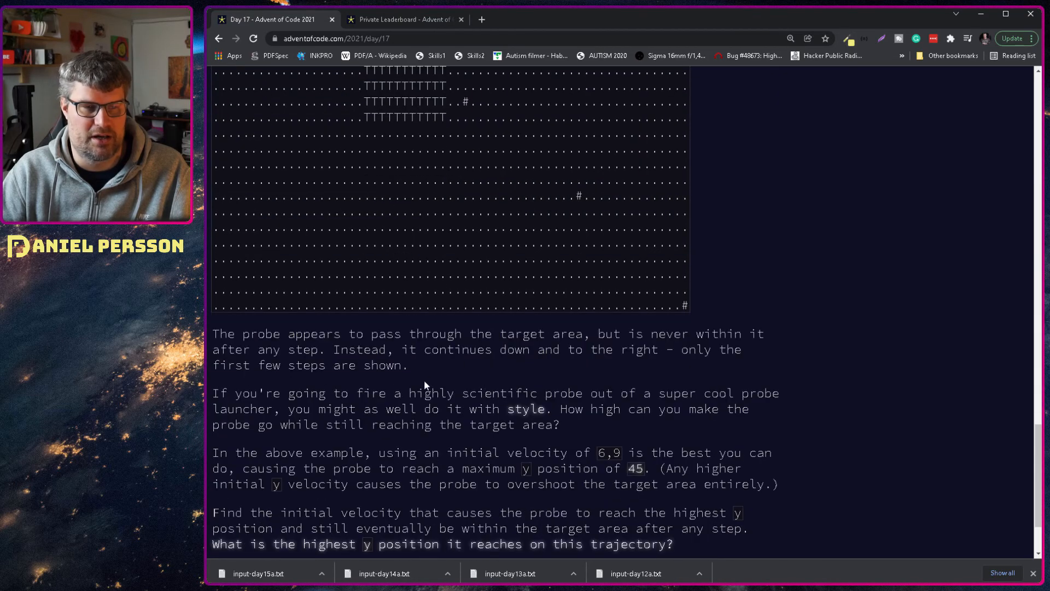
scroll("down", 3)
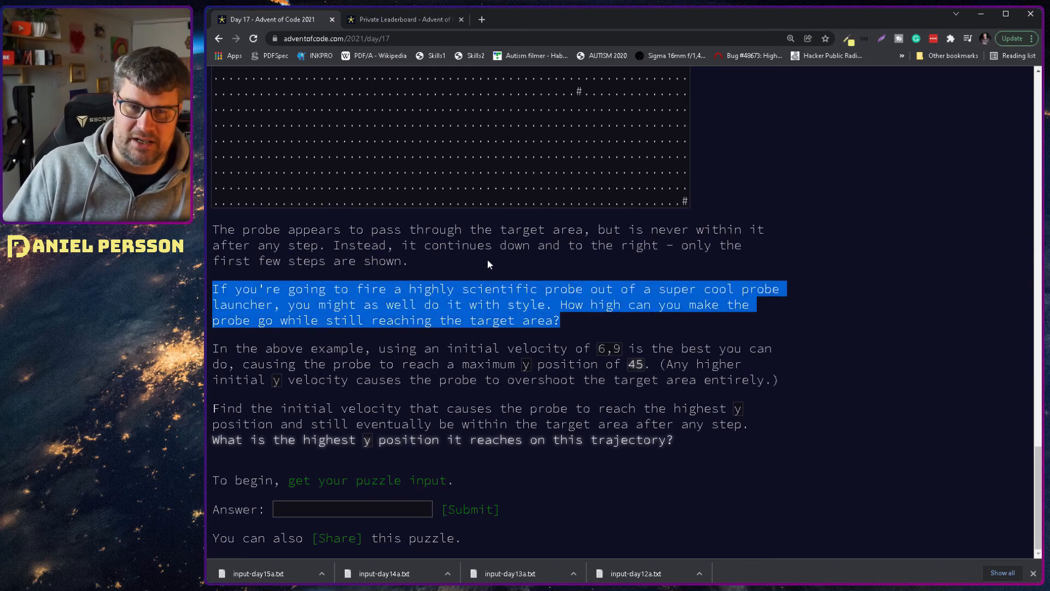
mouse_move(592, 319)
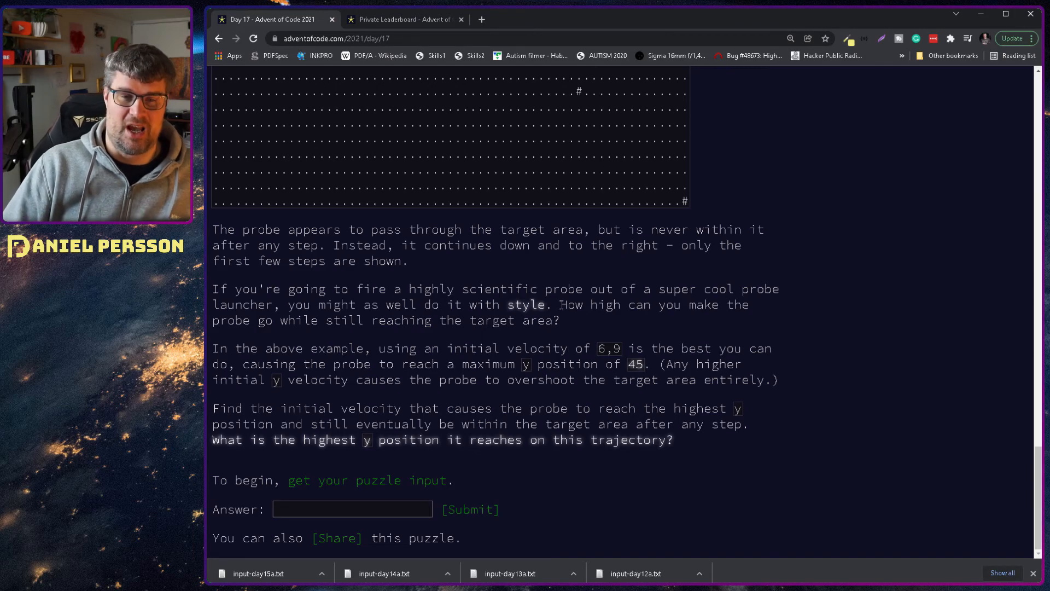
left_click_drag(560, 305, 559, 320)
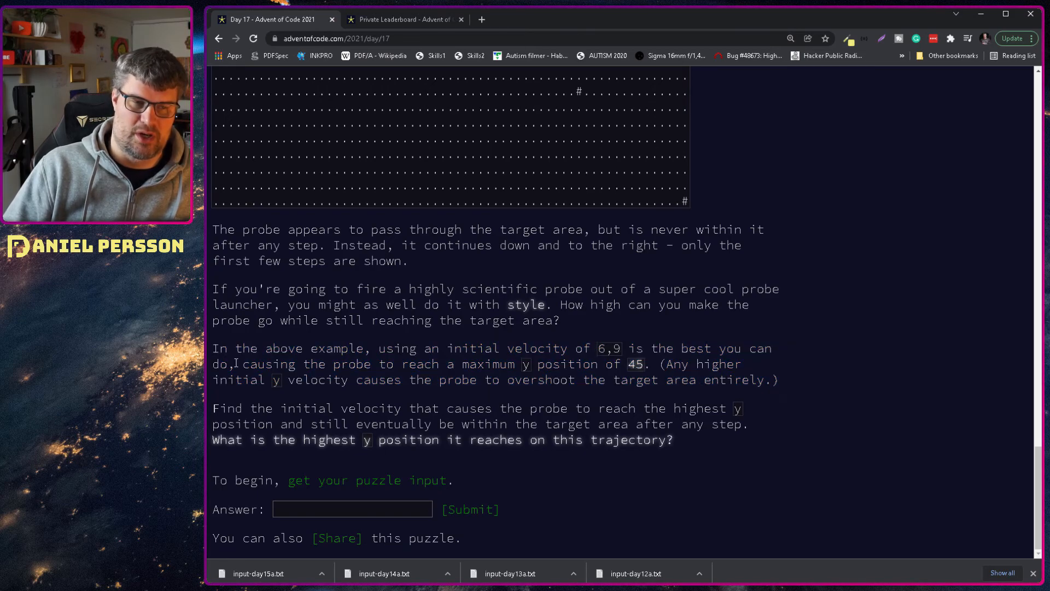
left_click_drag(243, 364, 779, 379)
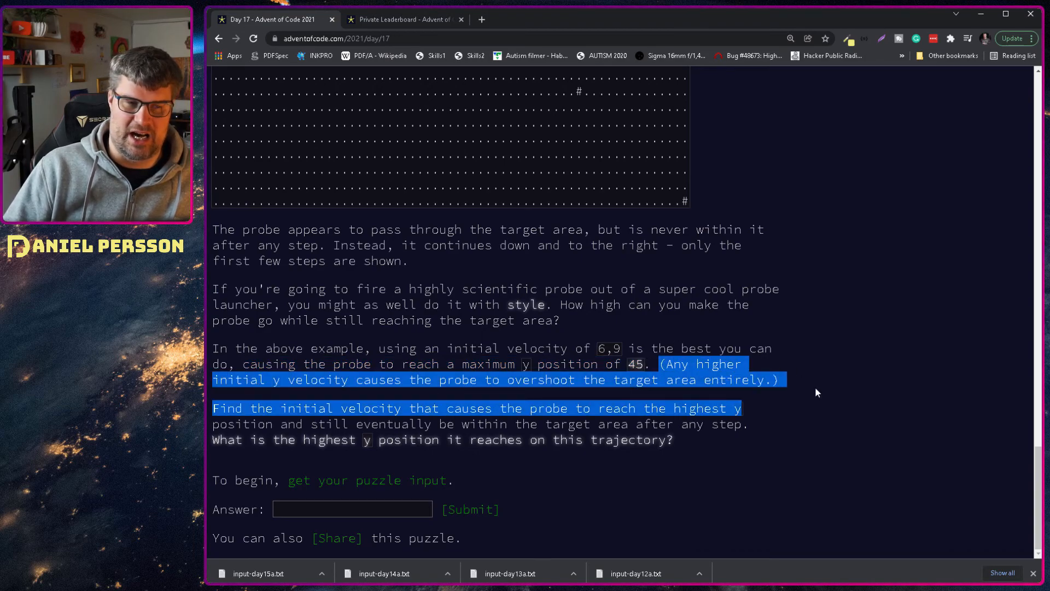
left_click(291, 379)
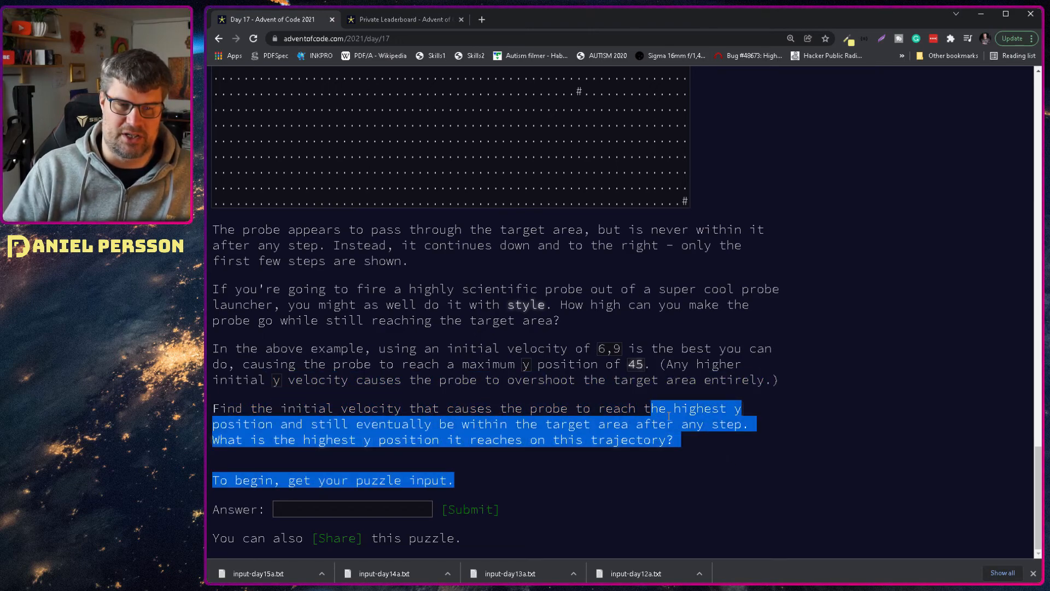
left_click(751, 442)
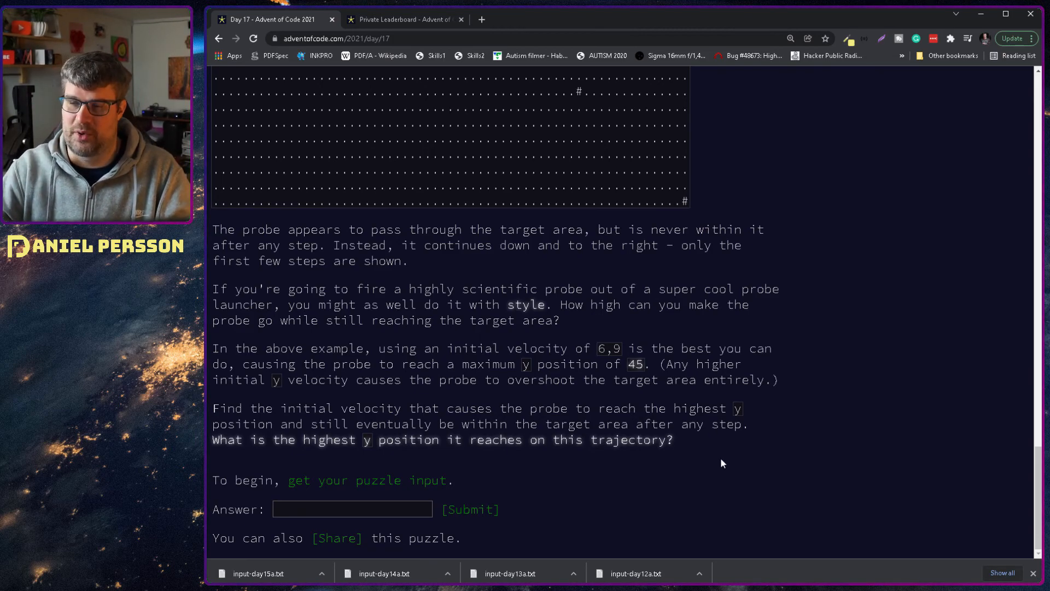
scroll("down", 3)
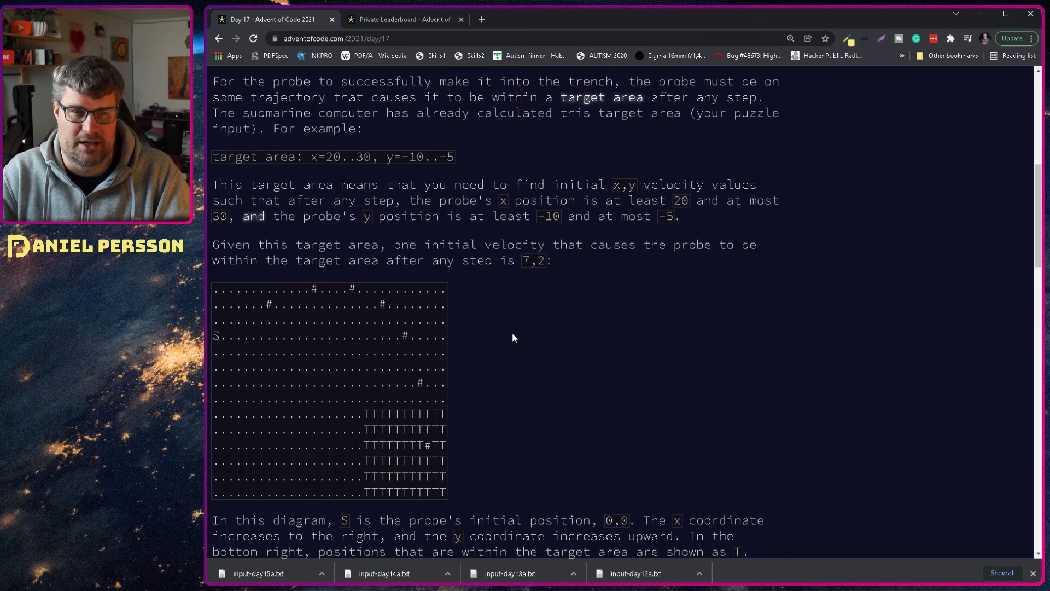
mouse_move(536, 321)
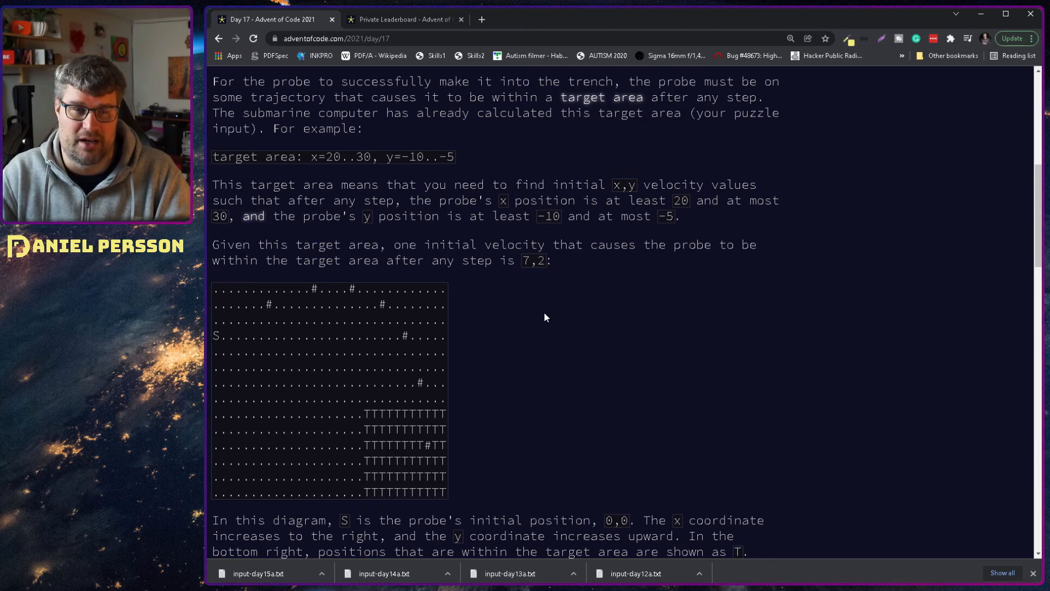
mouse_move(590, 282)
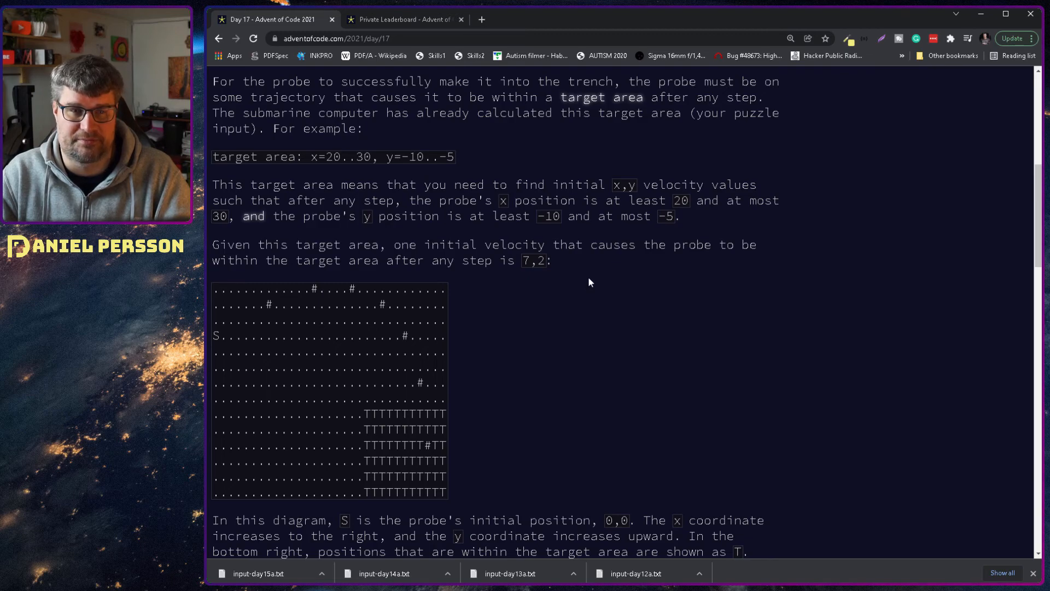
scroll("down", 3)
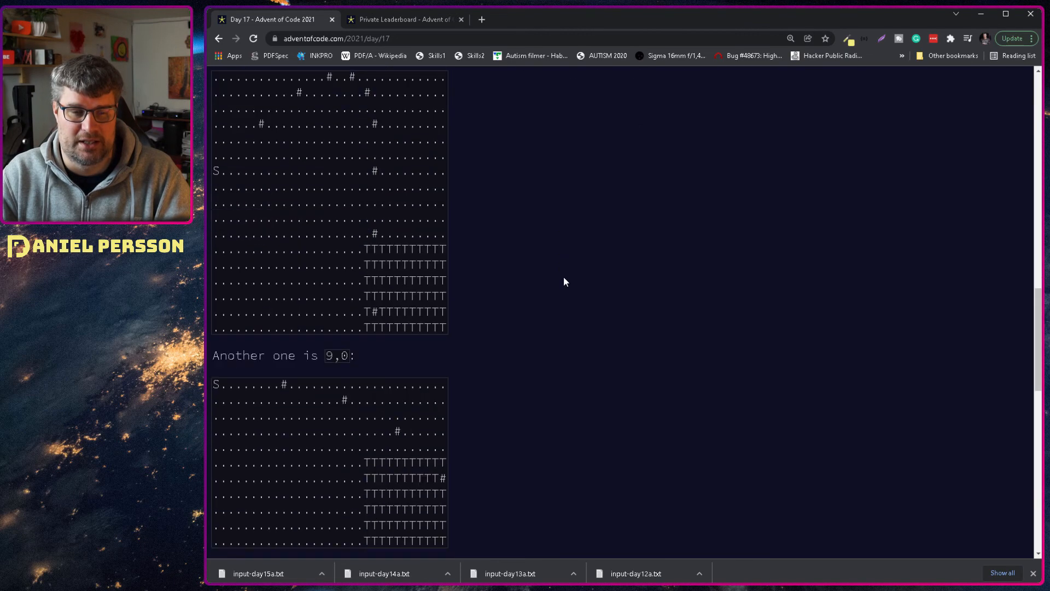
scroll("down", 3)
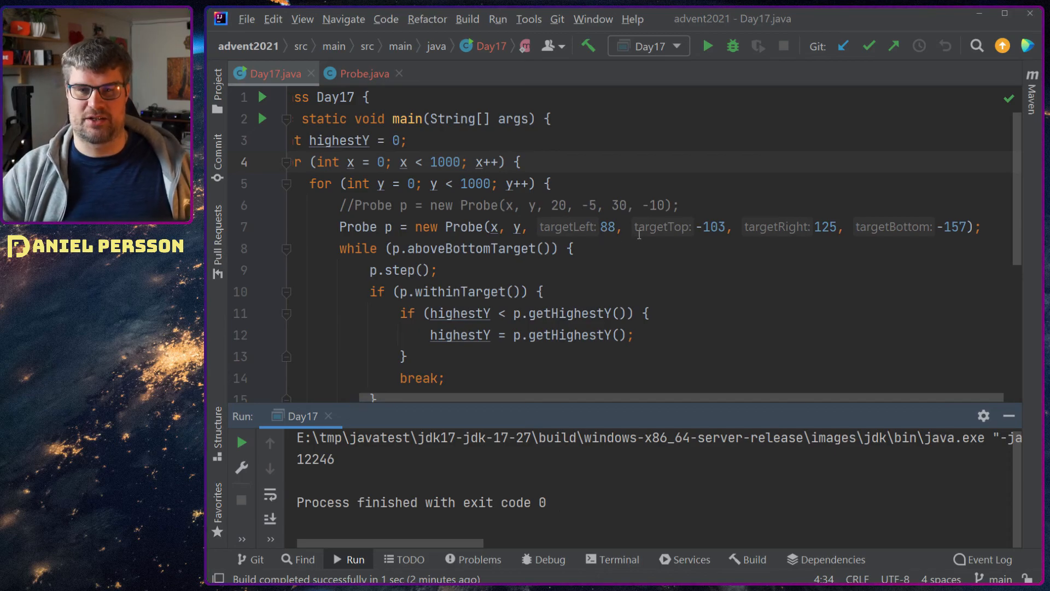
Step: Change the inner y loop's upper bound in Day17.java from 1000 to 3000
double_click(825, 226)
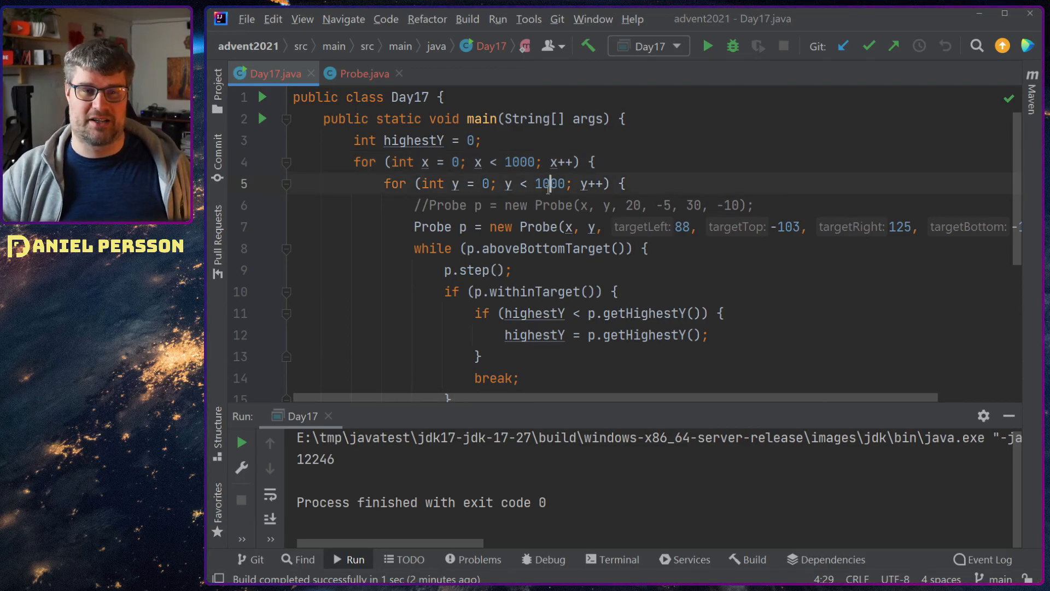
double_click(549, 184)
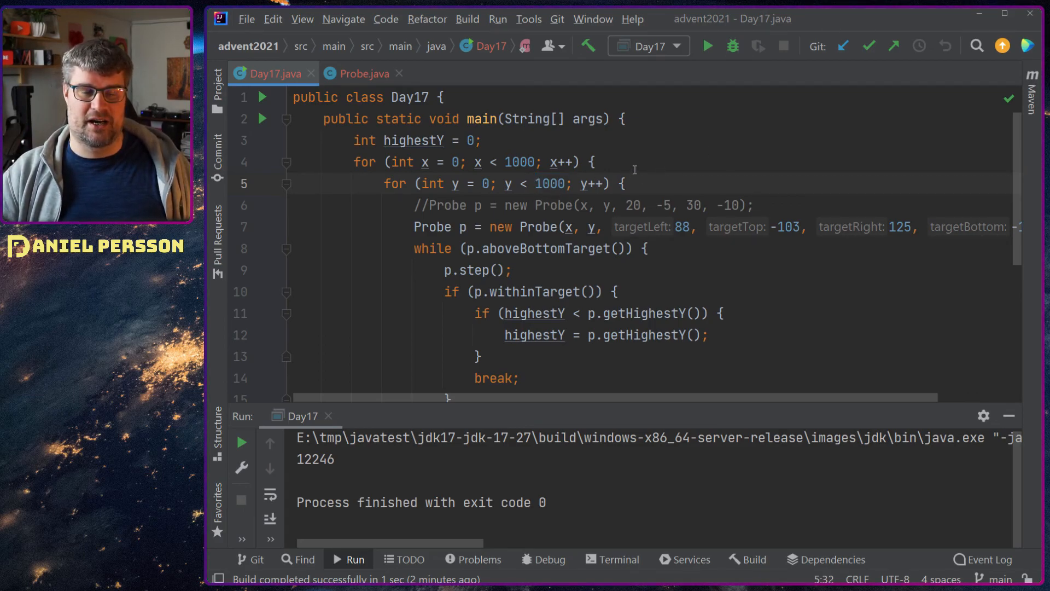
left_click(536, 184)
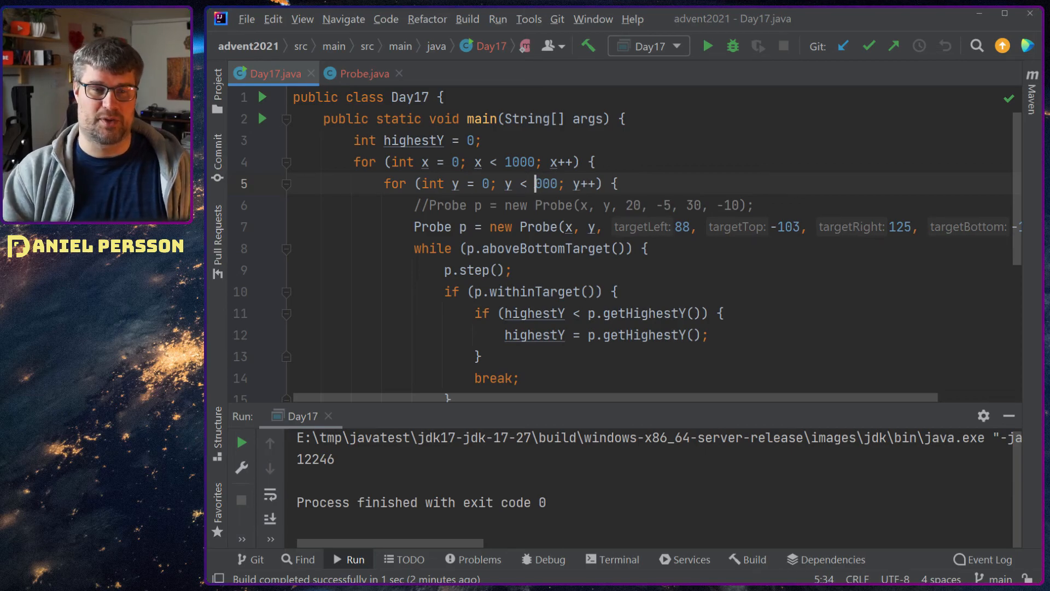
type("3")
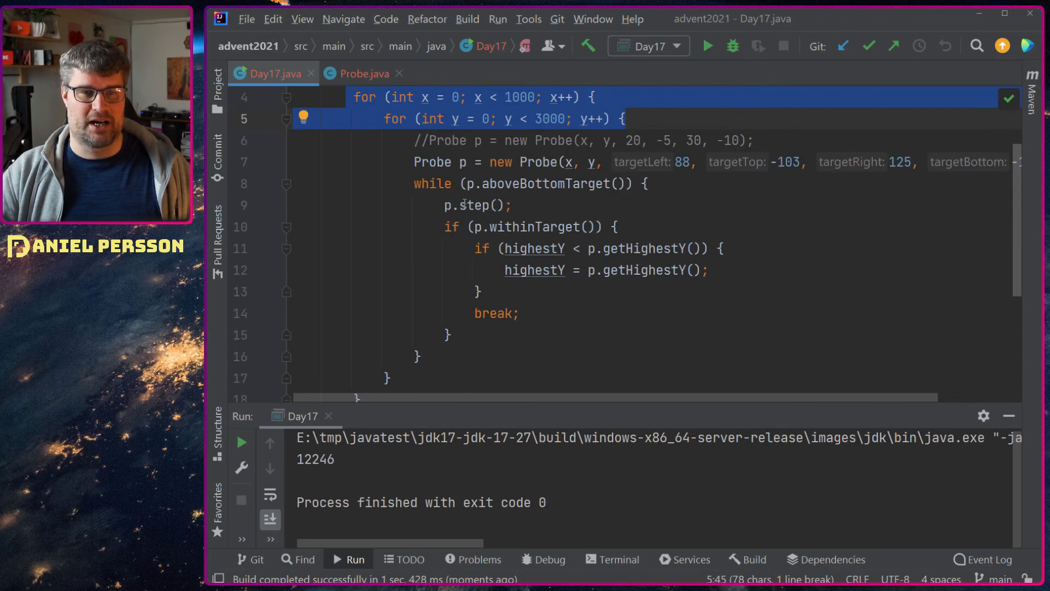
Step: Switch from Day17.java to the Probe.java editor tab
left_click(530, 184)
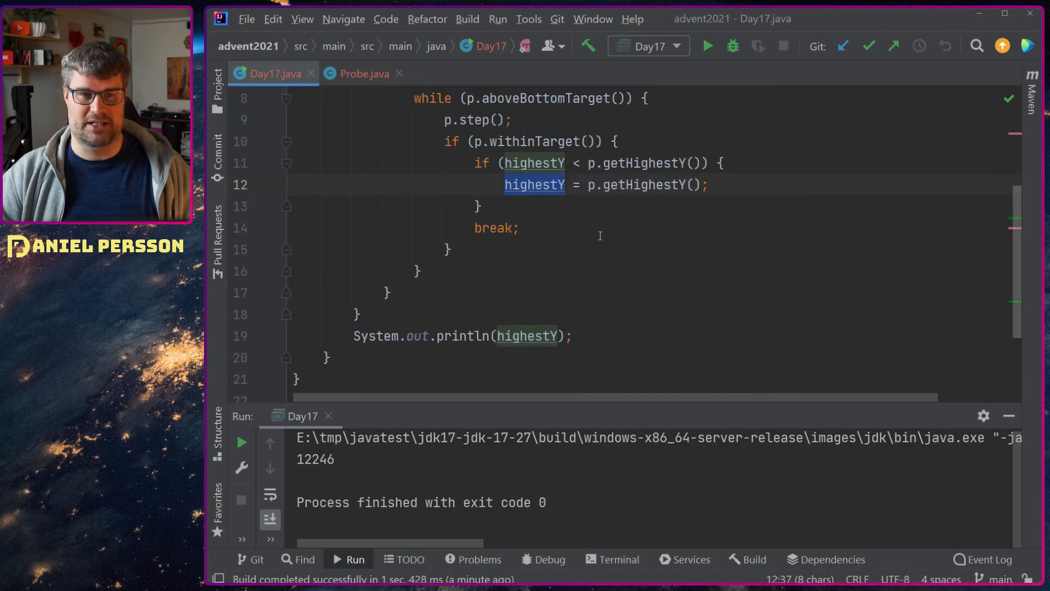
left_click(360, 73)
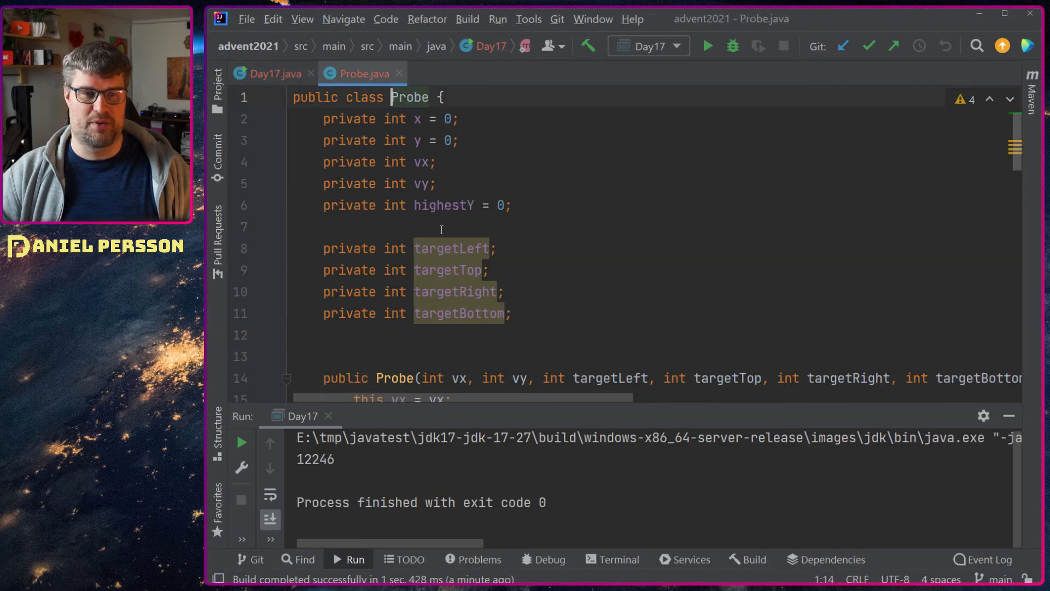
Step: Review Probe's velocity fields and step method, then select the result 12246 in the run output
left_click_drag(323, 118, 435, 162)
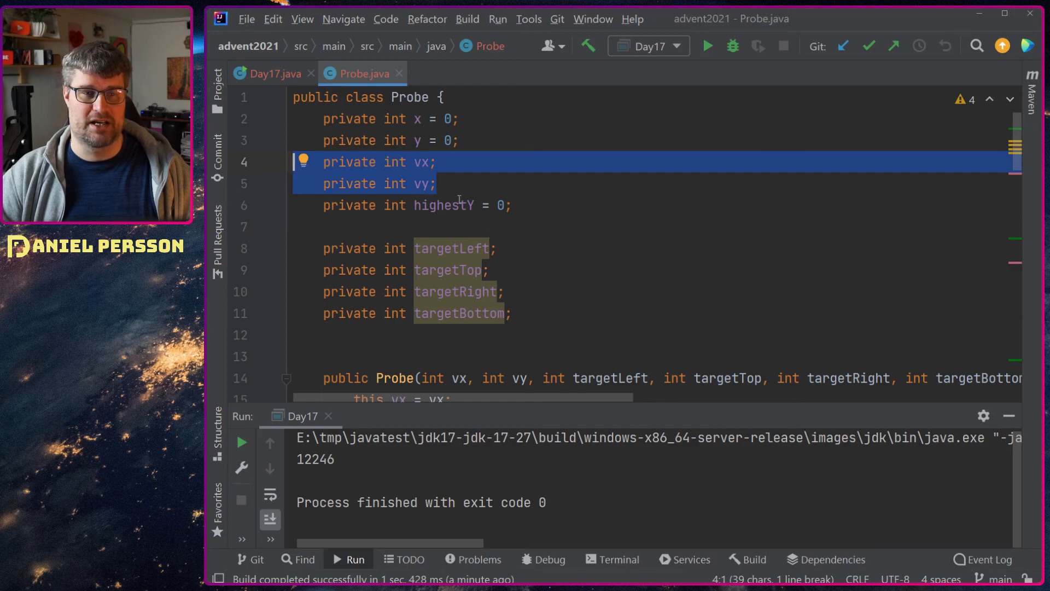
scroll("down", 3)
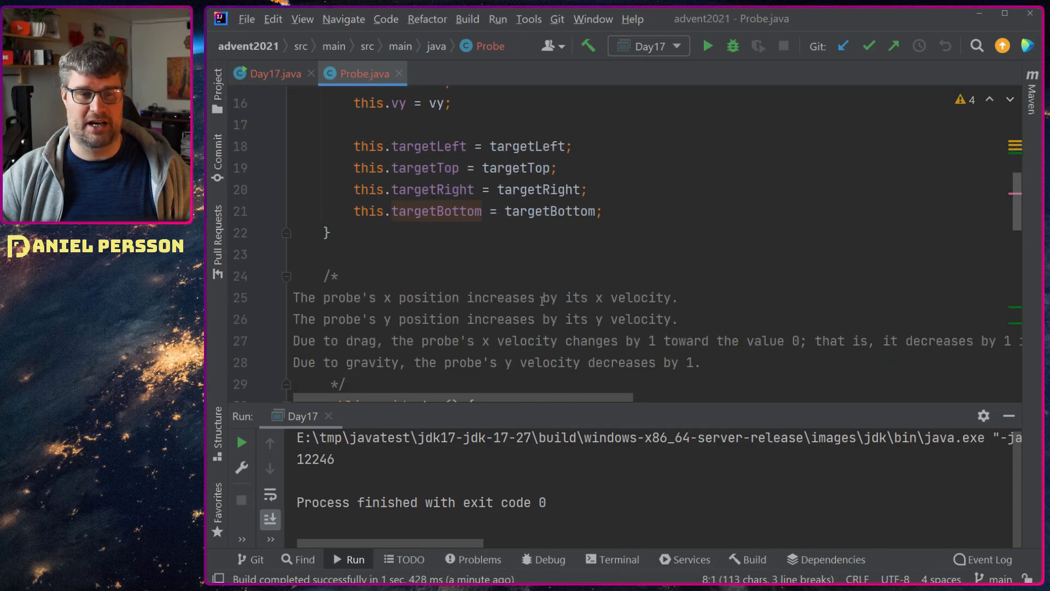
scroll("down", 3)
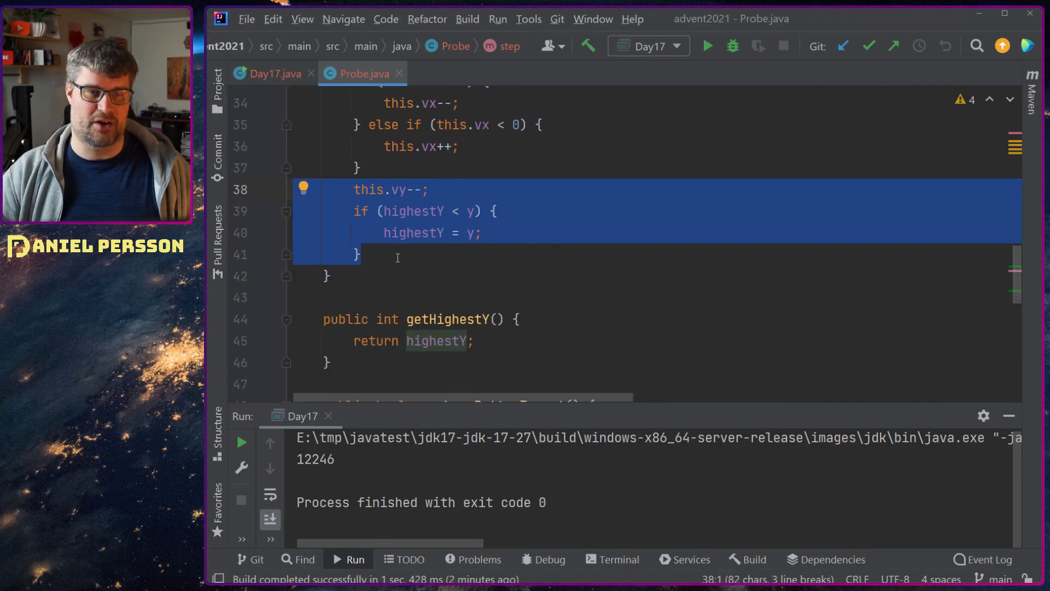
left_click(481, 232)
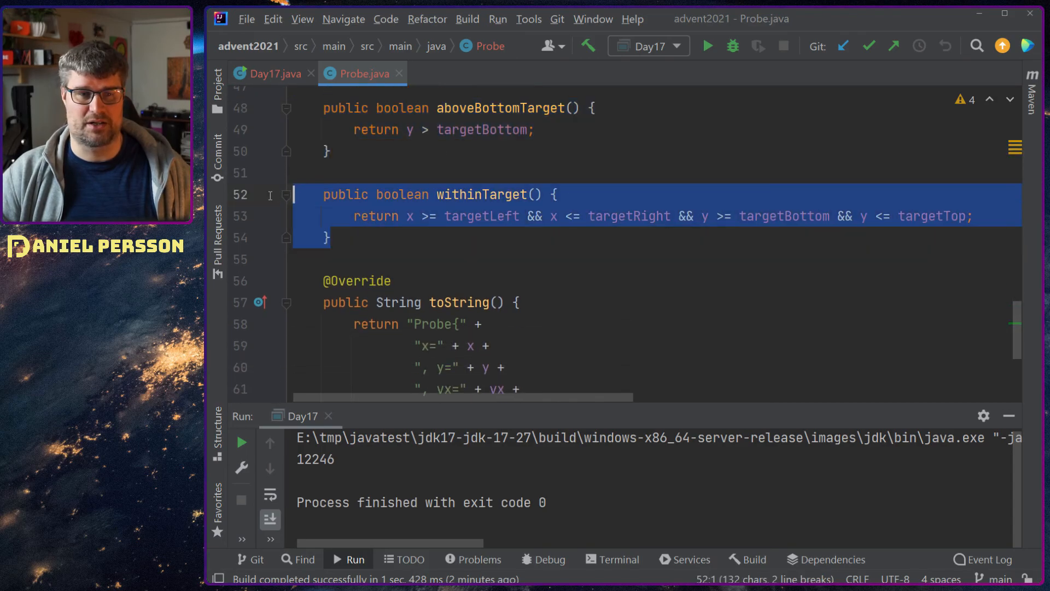
scroll("down", 3)
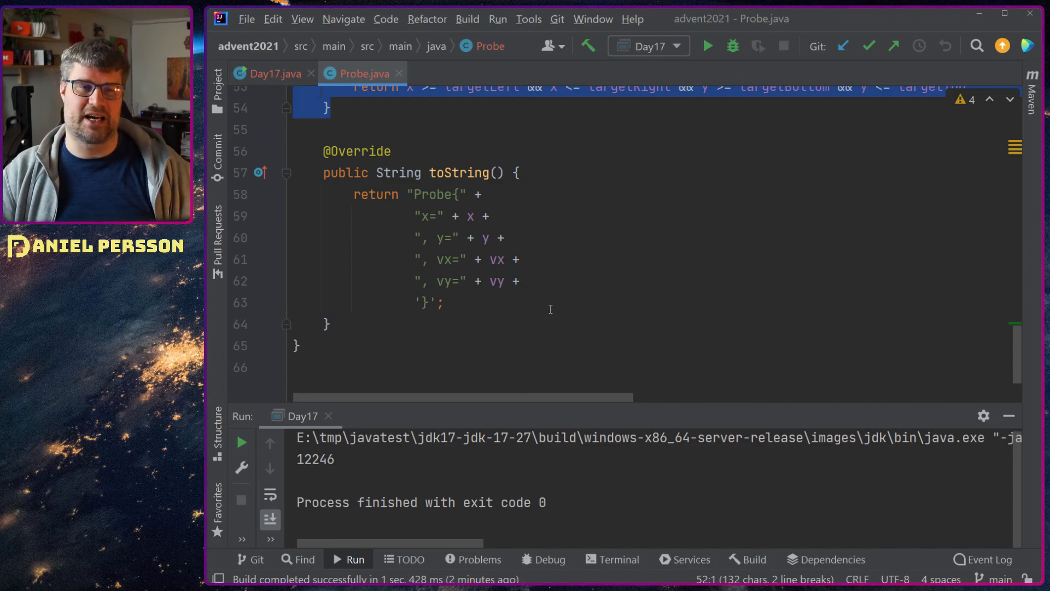
double_click(315, 459)
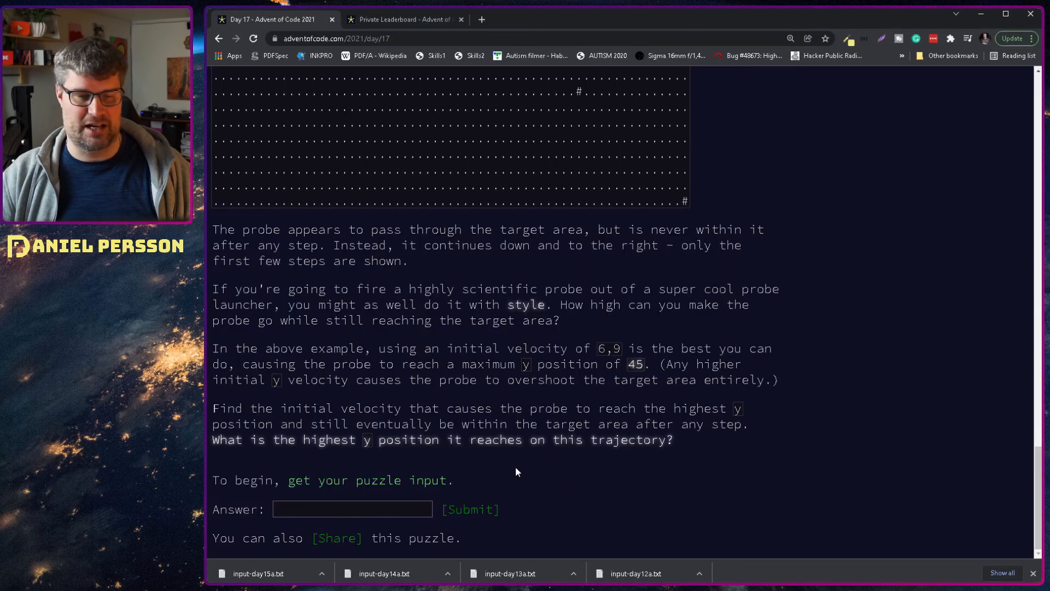
Step: Submit 12246 as the Day 17 part-one answer and continue to Part Two
type("12246")
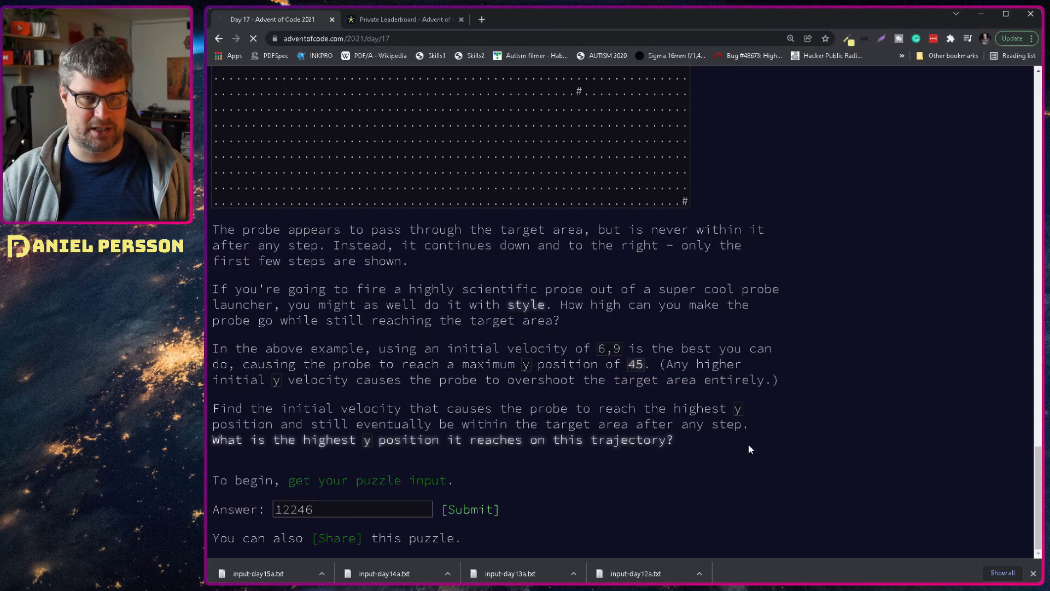
left_click(470, 509)
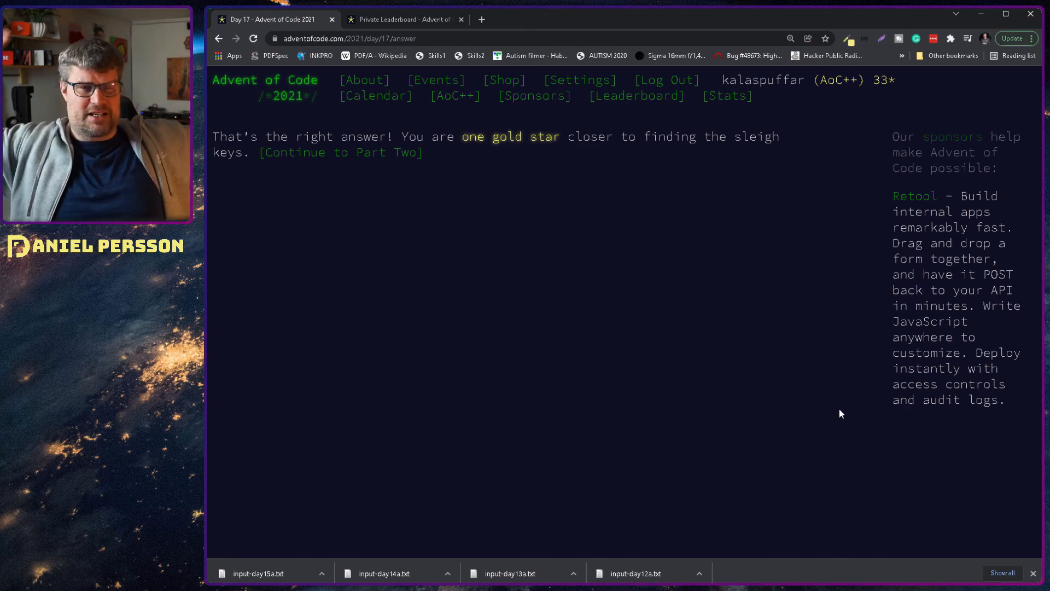
left_click(333, 152)
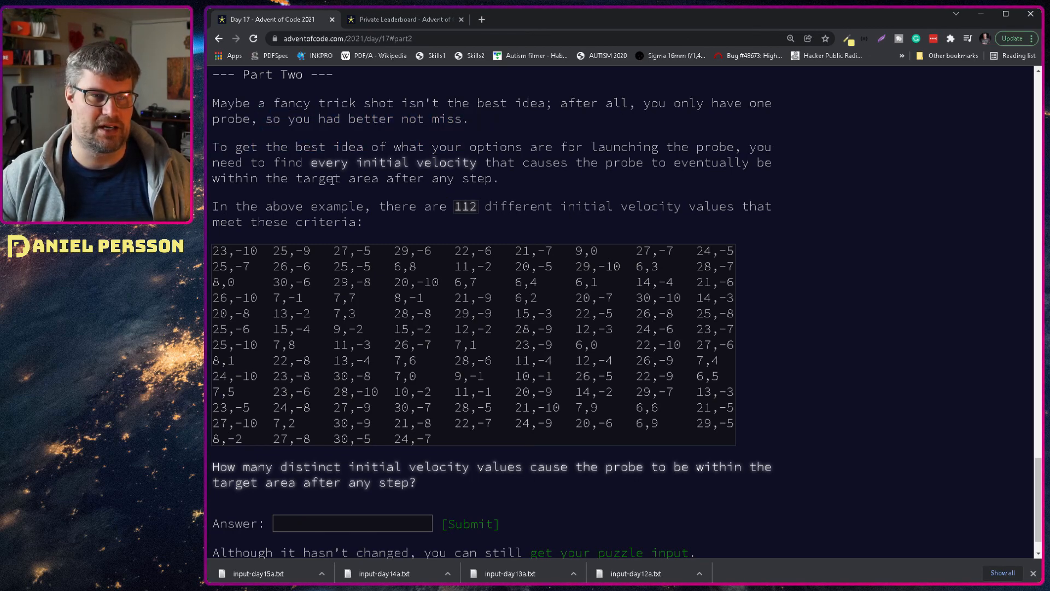
left_click_drag(211, 147, 499, 178)
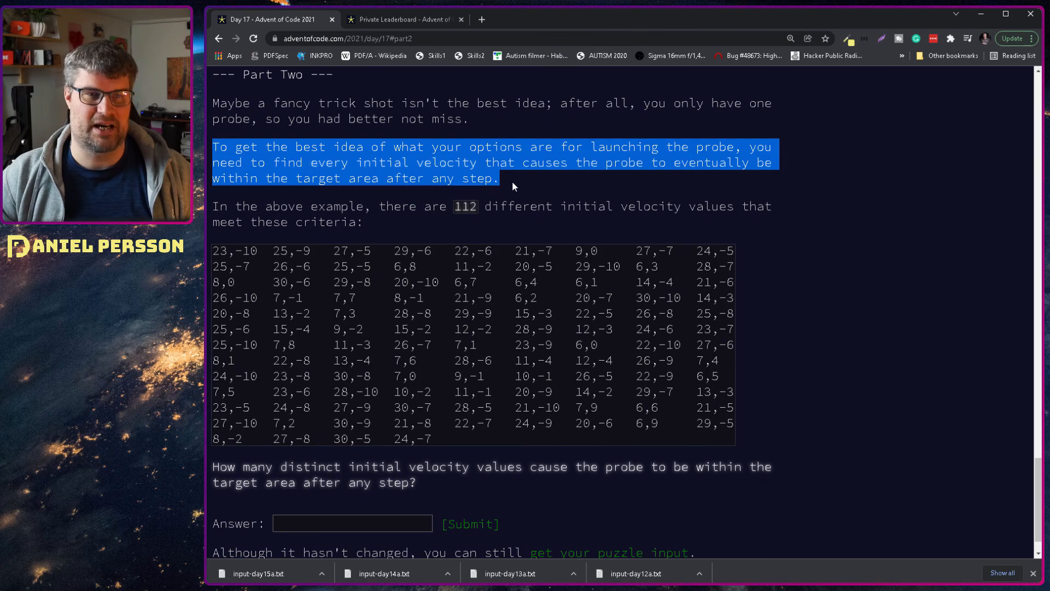
left_click(513, 186)
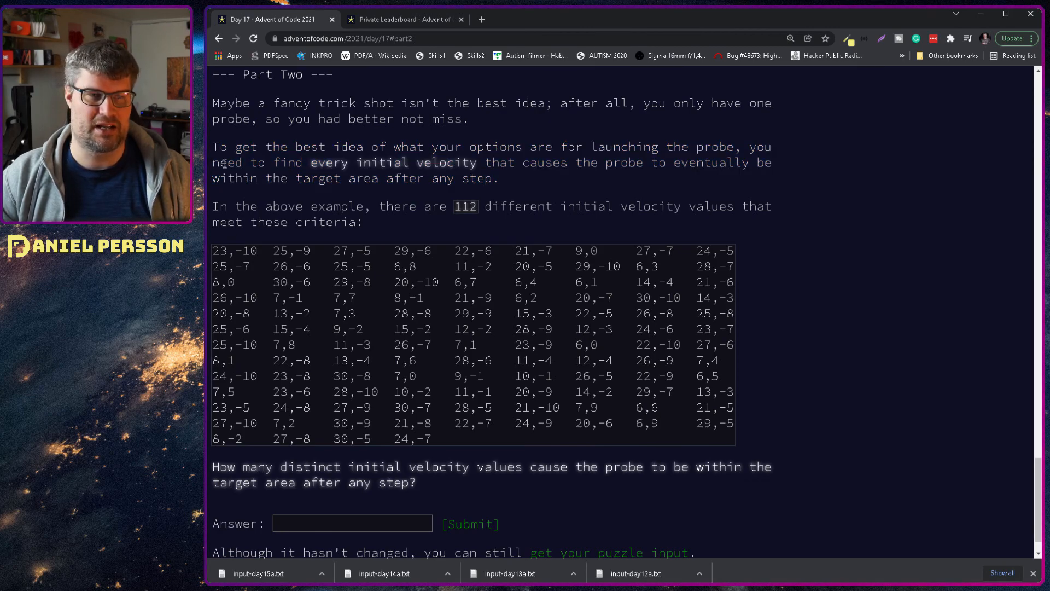
left_click_drag(310, 162, 453, 162)
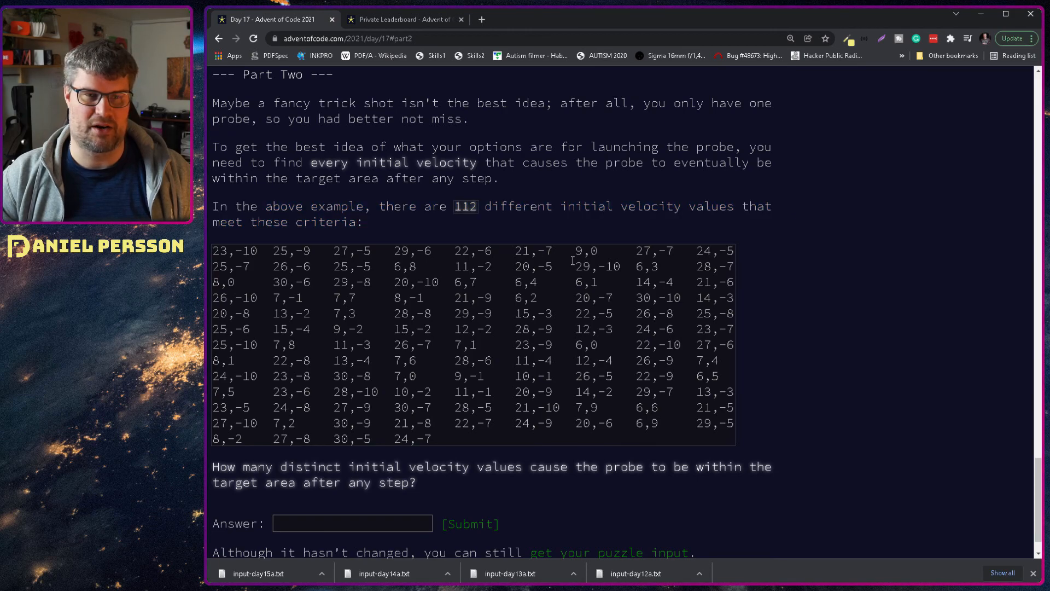
double_click(464, 205)
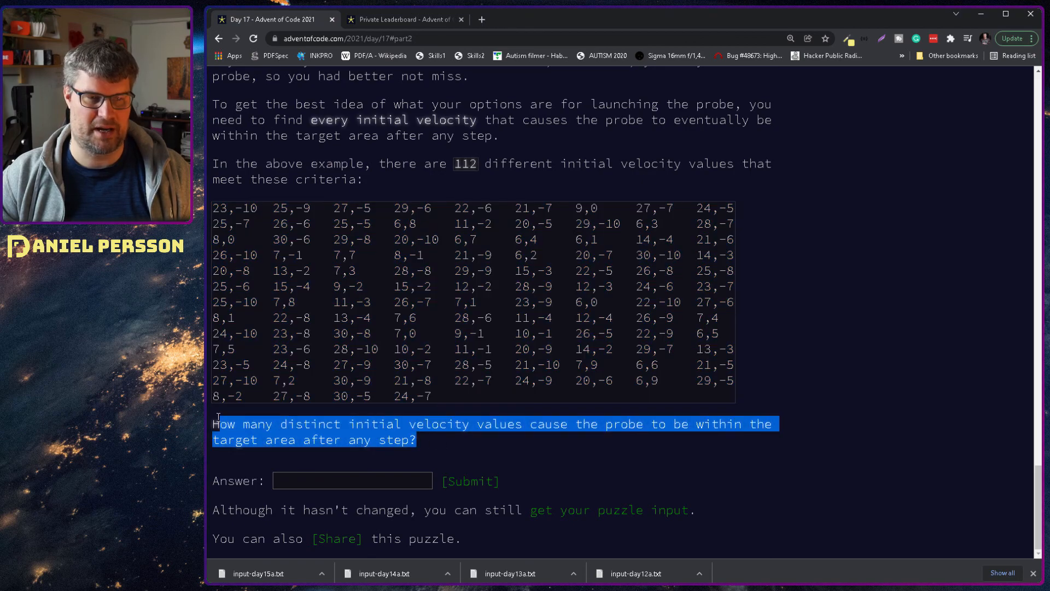
mouse_move(561, 458)
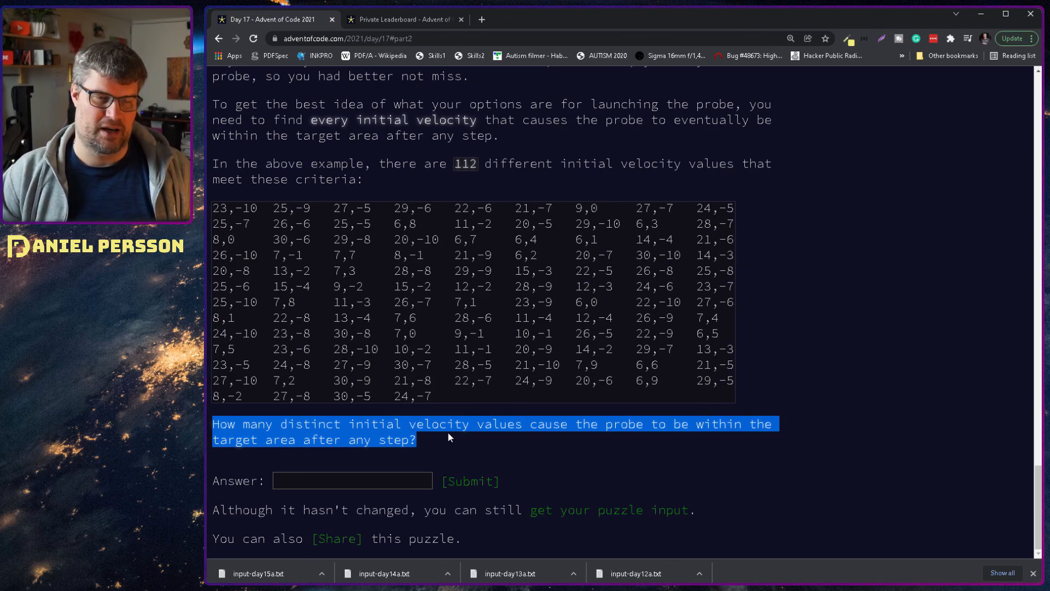
left_click(530, 444)
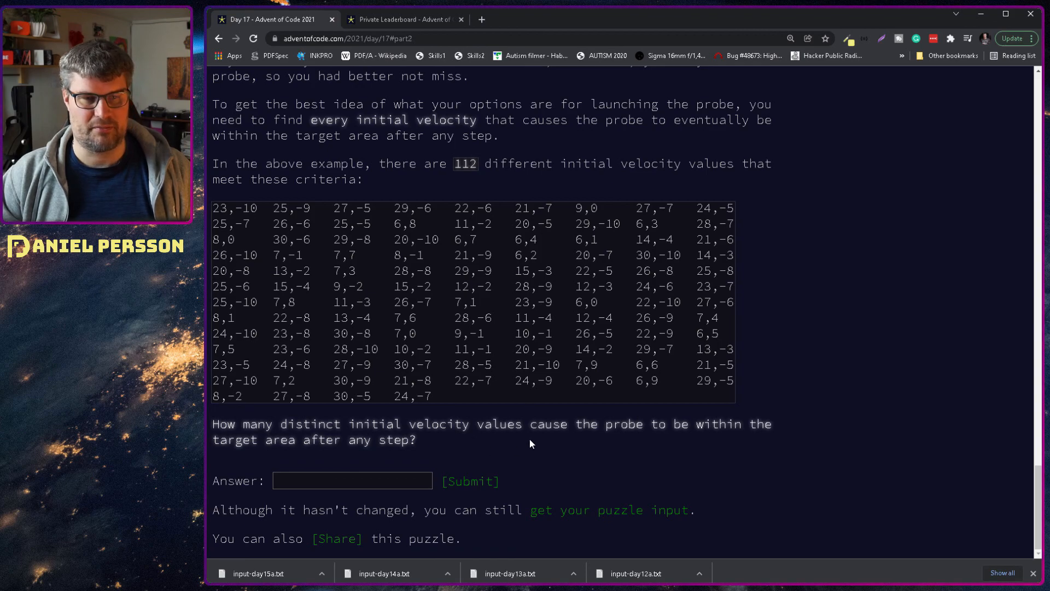
mouse_move(706, 465)
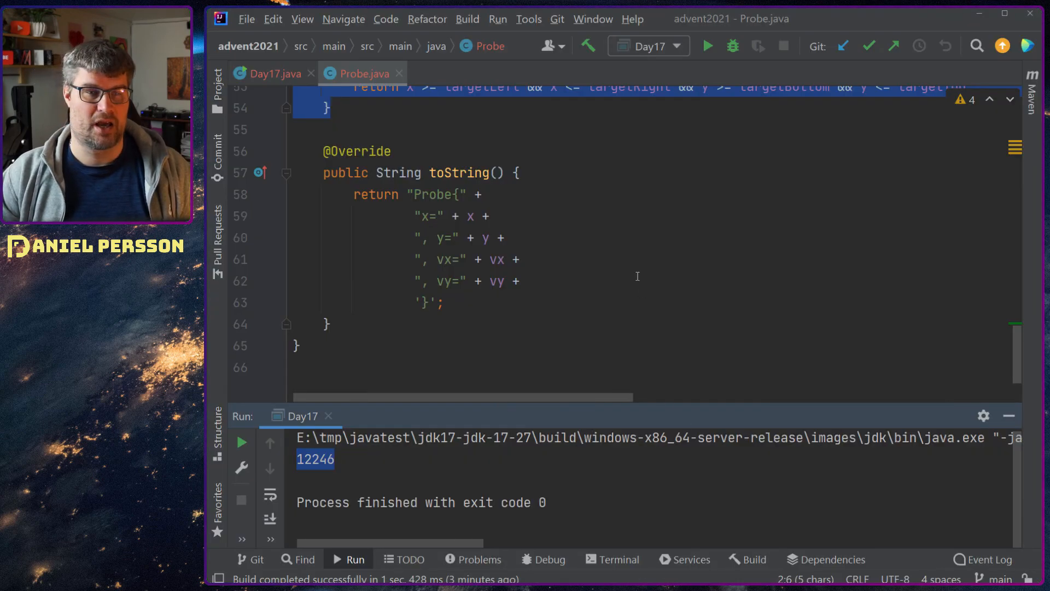
Step: Start the x and y loops at -1000 and widen the x bound to 3000
left_click(272, 74)
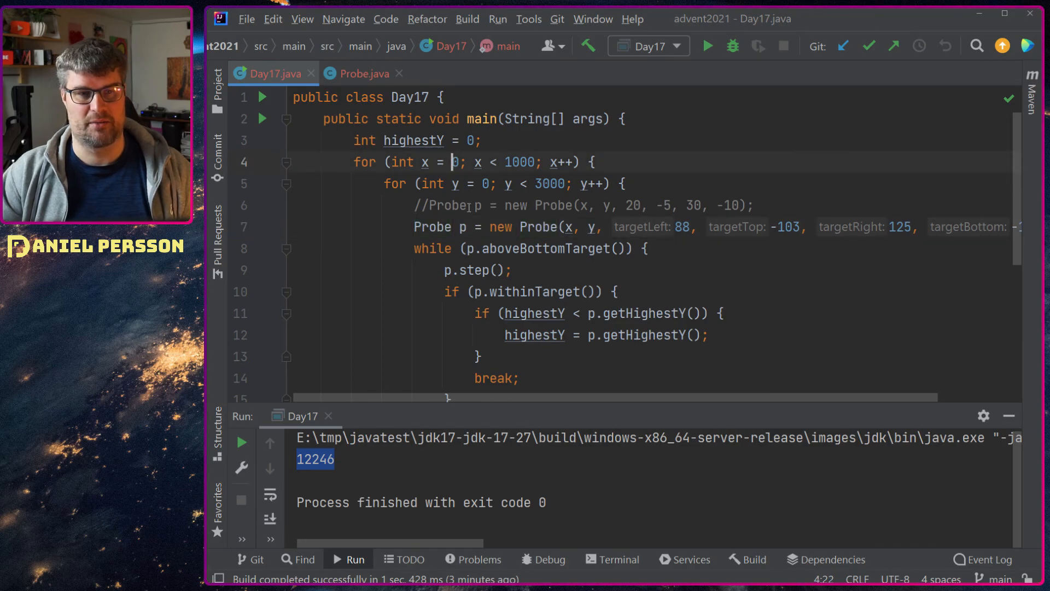
type("-100")
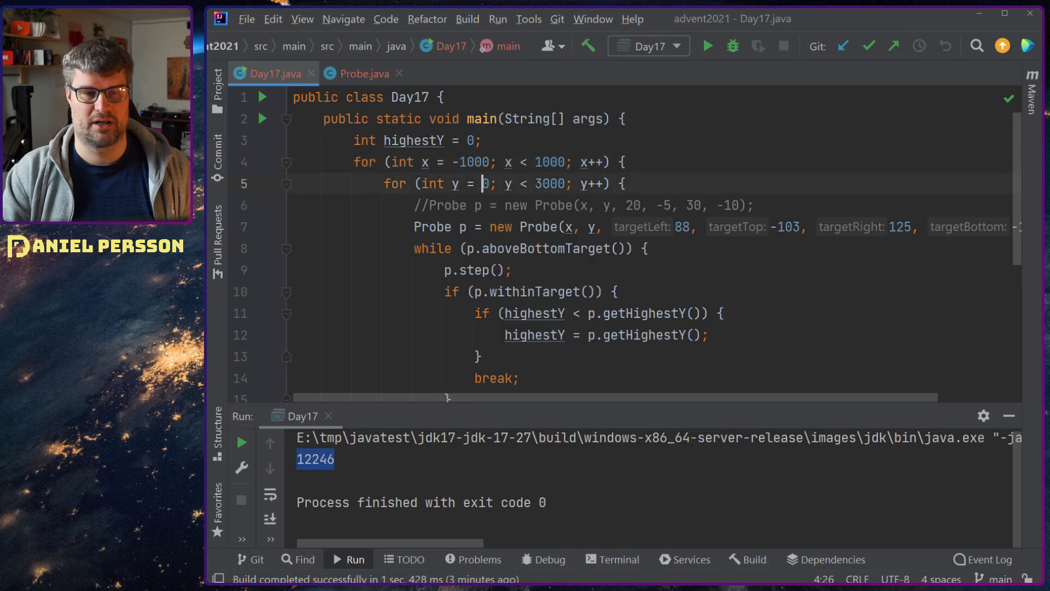
type("-100")
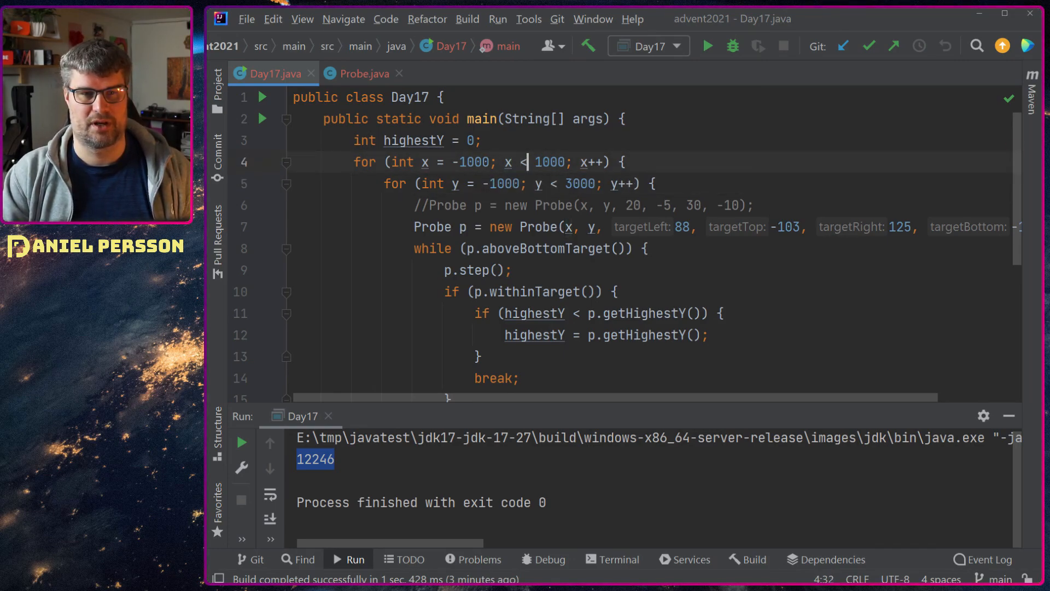
type("3000")
type("int")
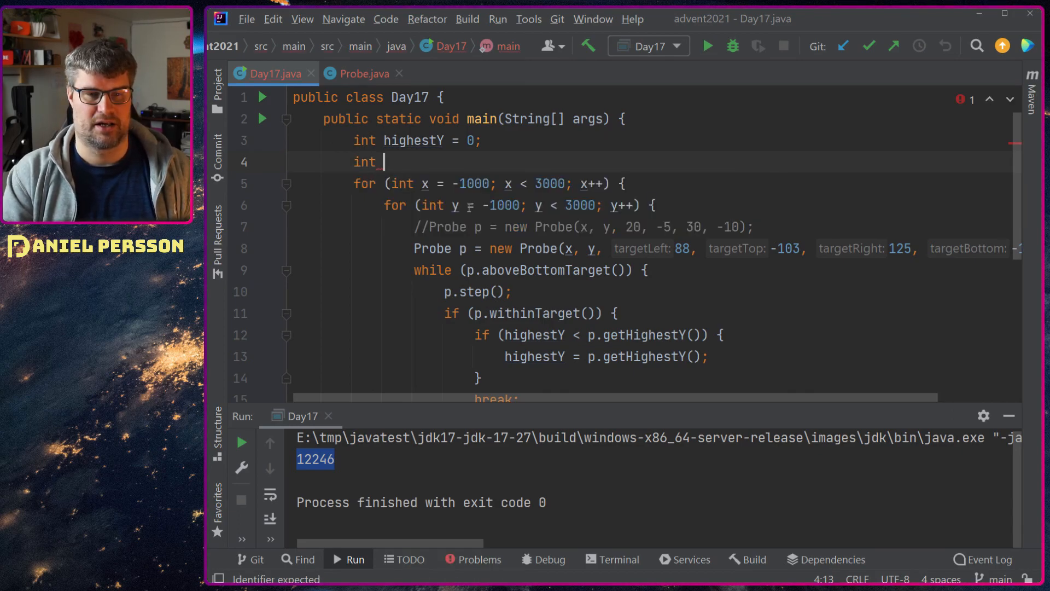
Step: Add int count = 0 with count++ on target hits, block-comment the highestY check and print count
type("count")
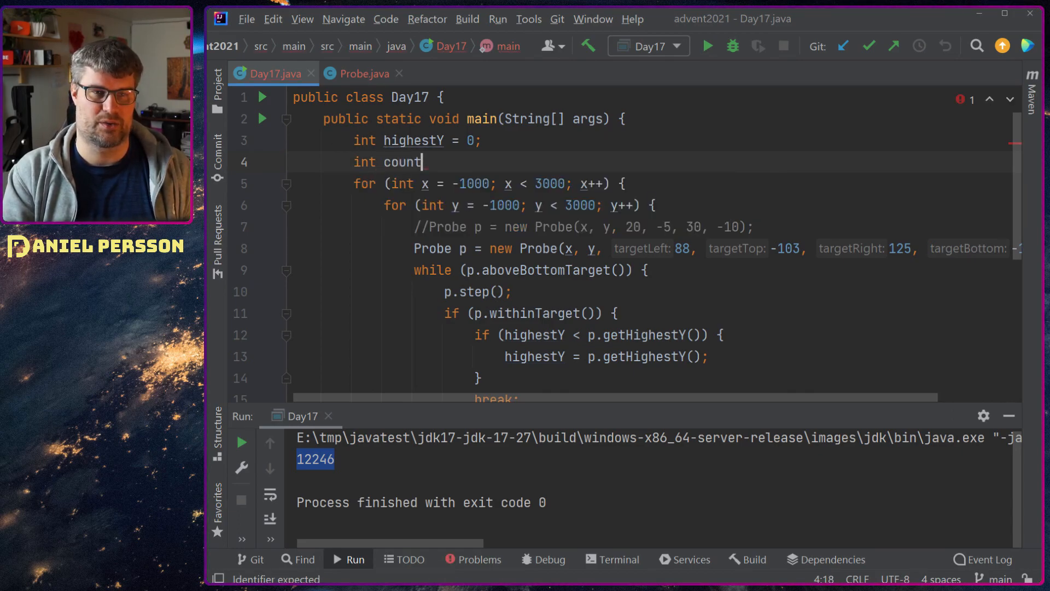
type("= 0;")
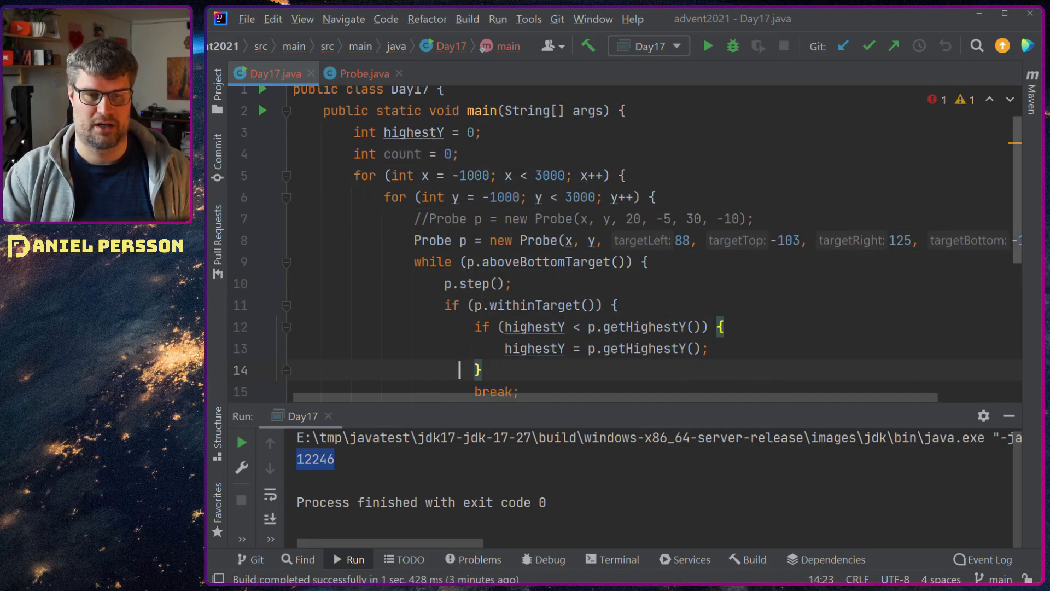
type("/*")
type("*/")
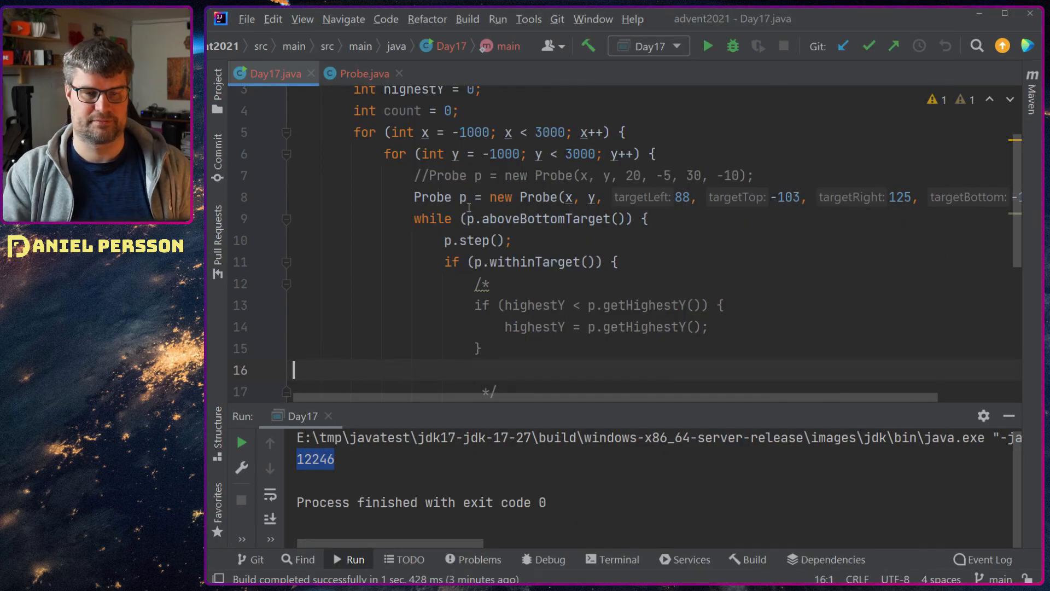
type("count++;")
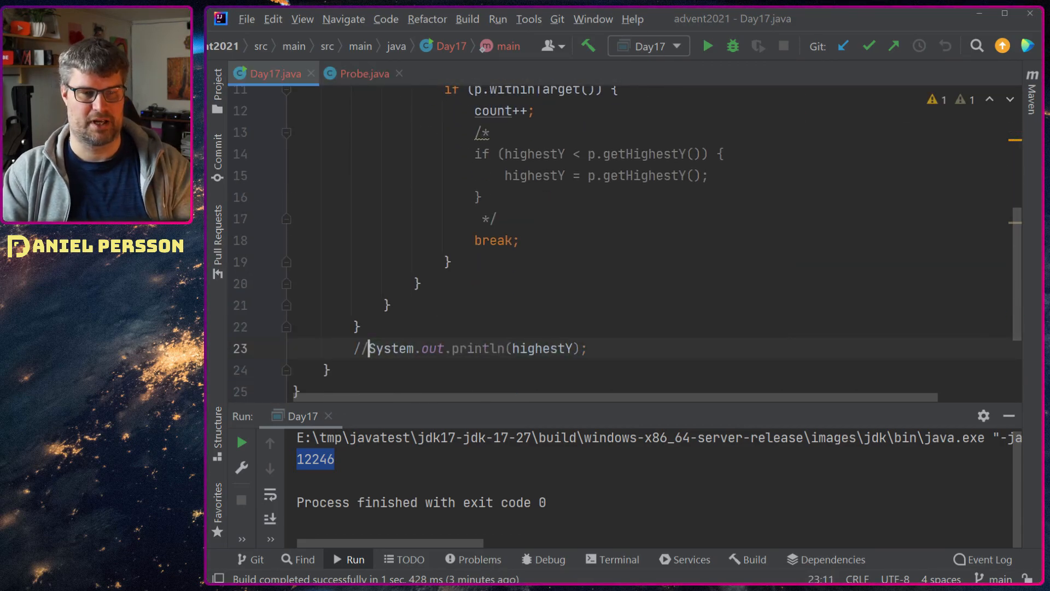
type("12246")
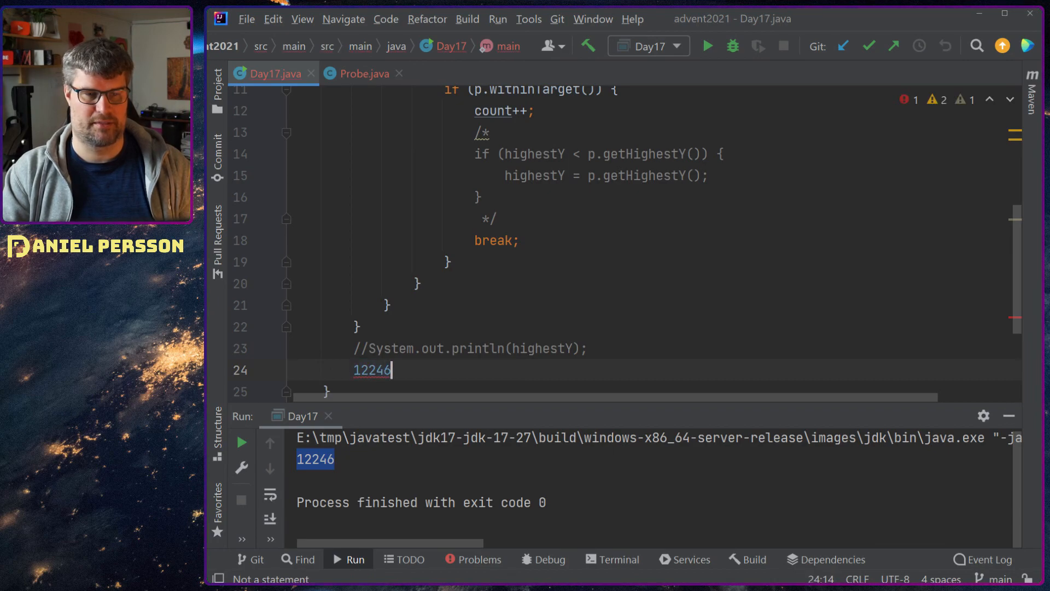
type("count.")
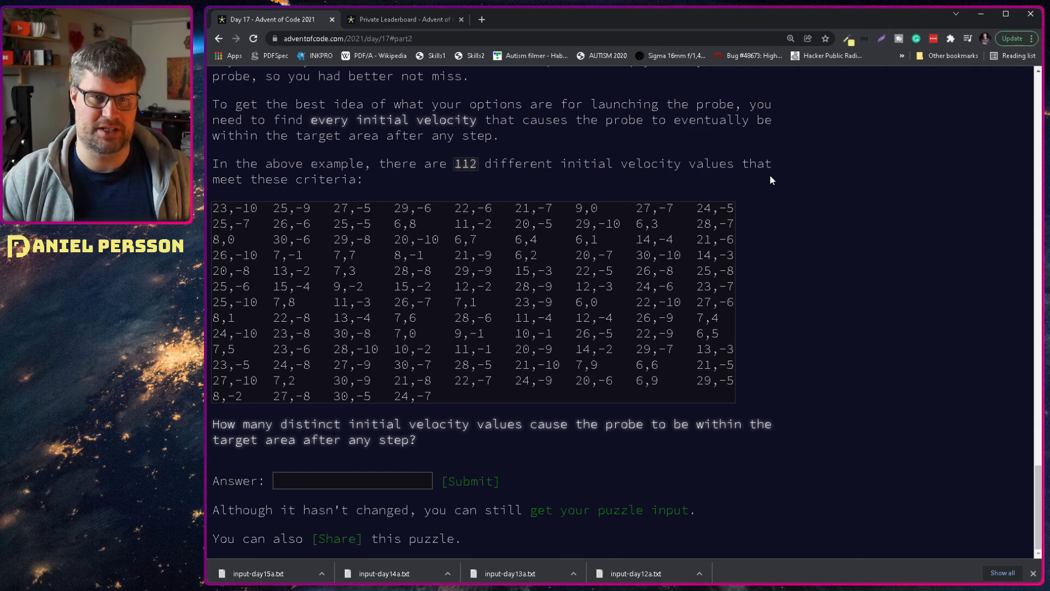
mouse_move(860, 345)
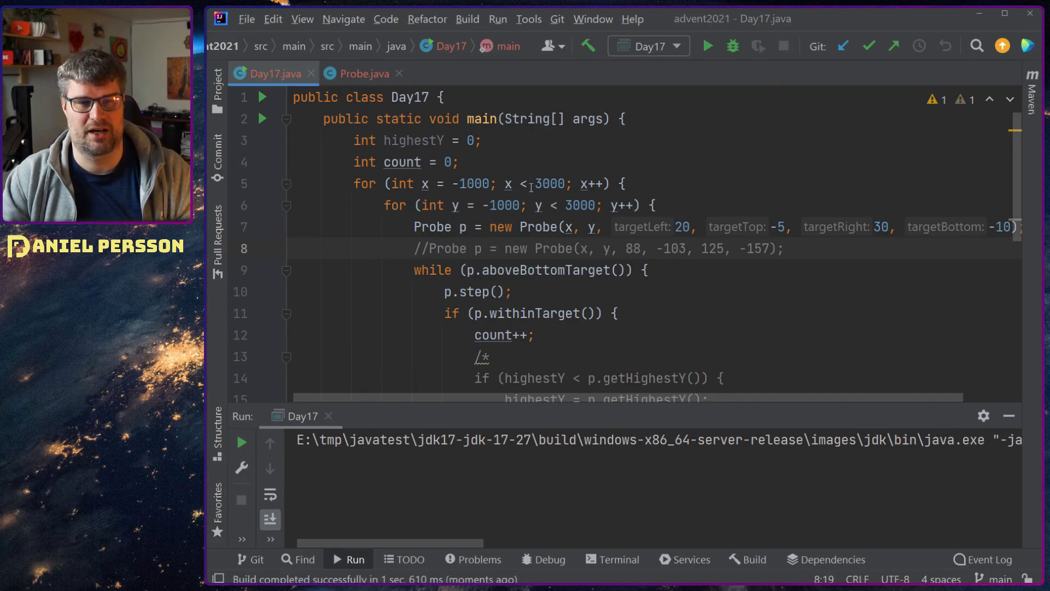
Step: Confirm 112 for the example target, rerun on the real target and select the result 3528
type("1000")
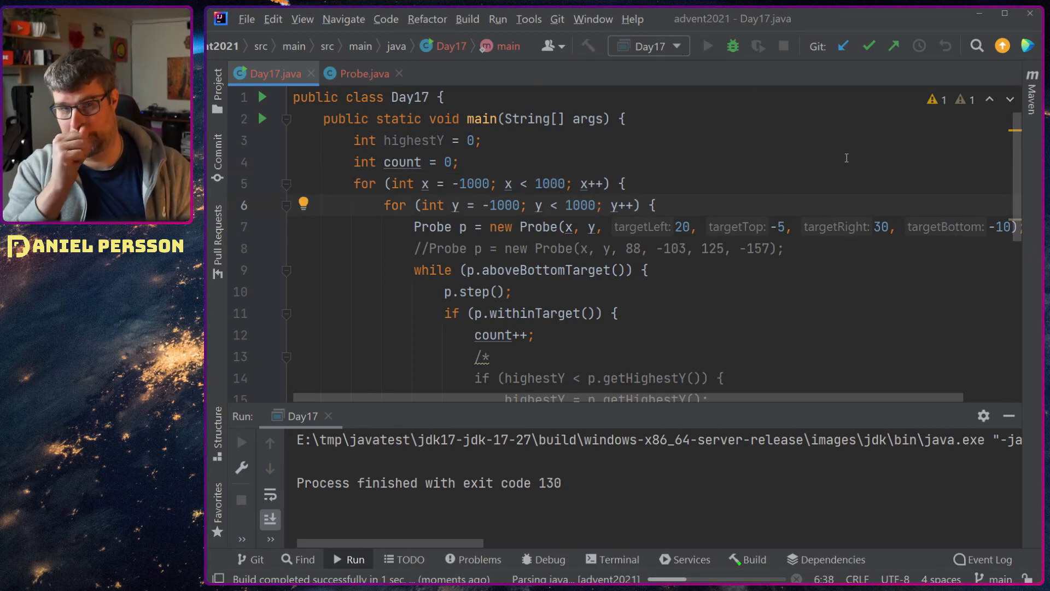
left_click(708, 46)
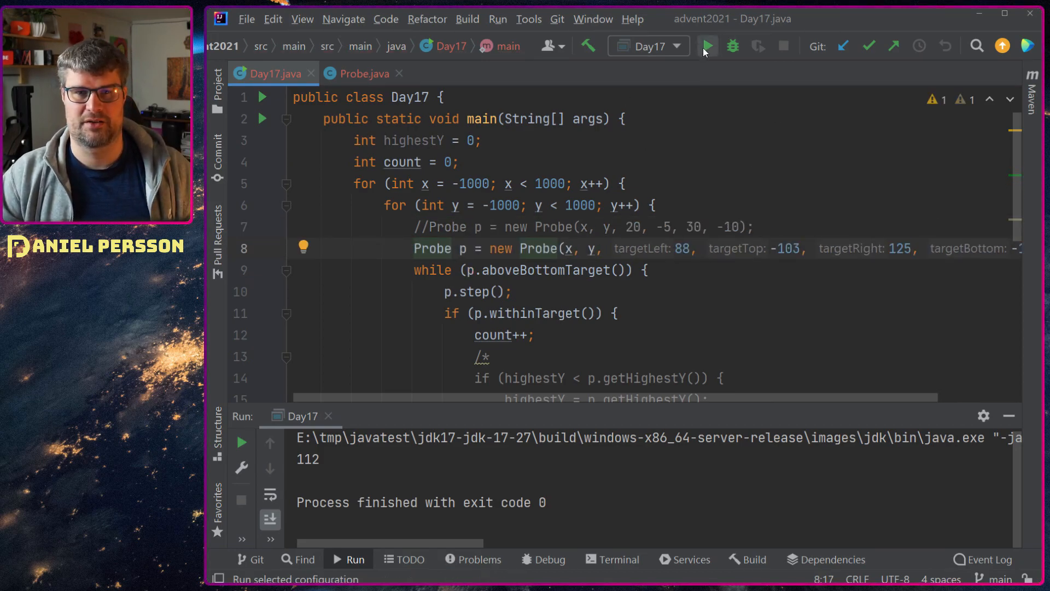
left_click(707, 46)
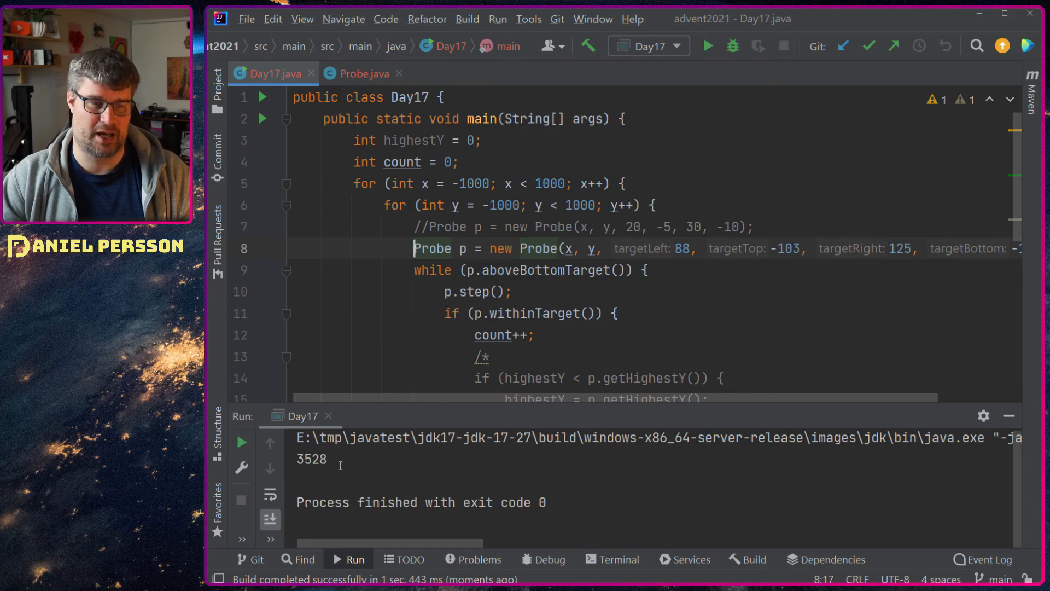
double_click(310, 459)
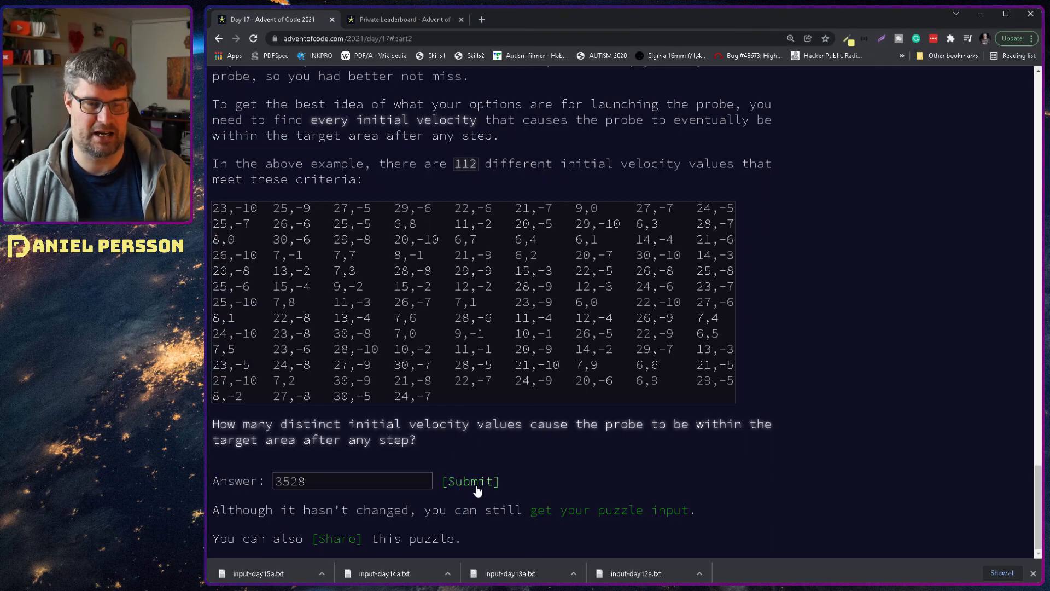
Step: Submit 3528 as the Day 17 part-two answer
left_click(471, 481)
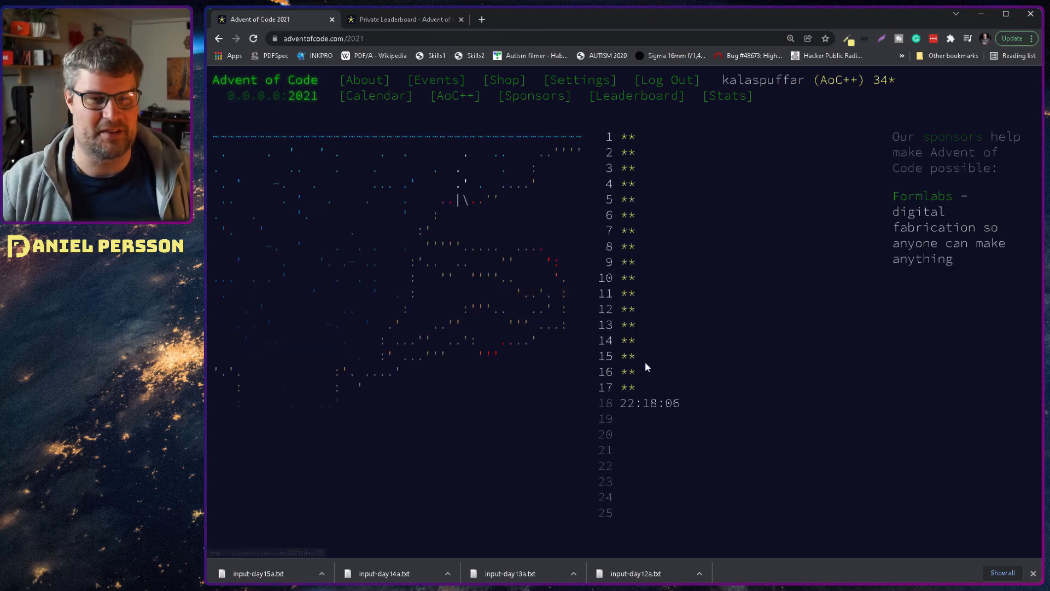
mouse_move(759, 366)
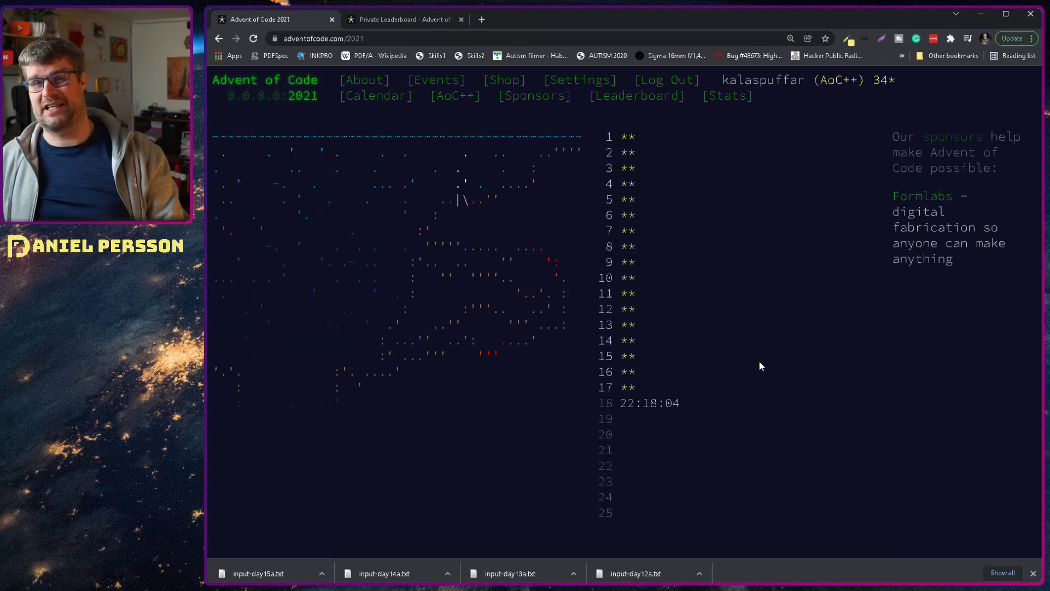